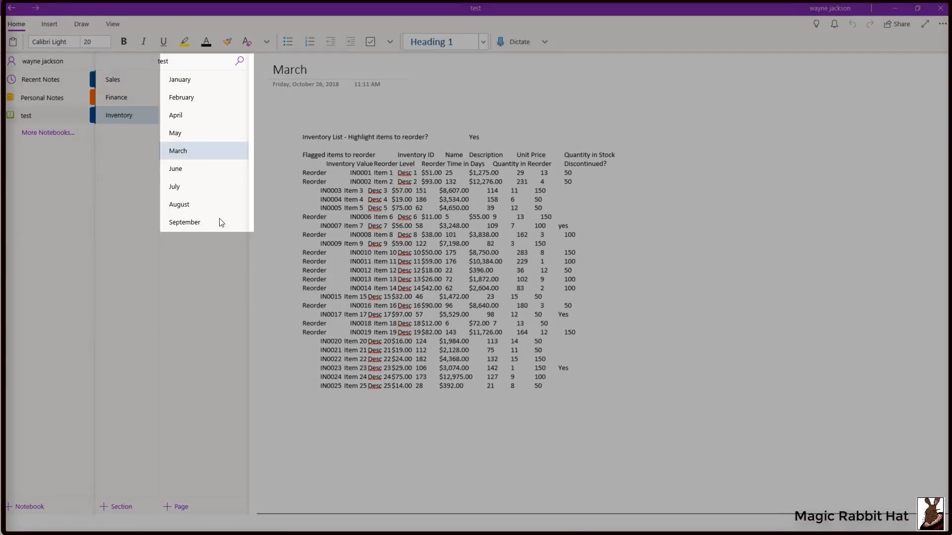
Step: Turn on page previews in the Inventory section's page list via Navigation Panes
right_click(178, 150)
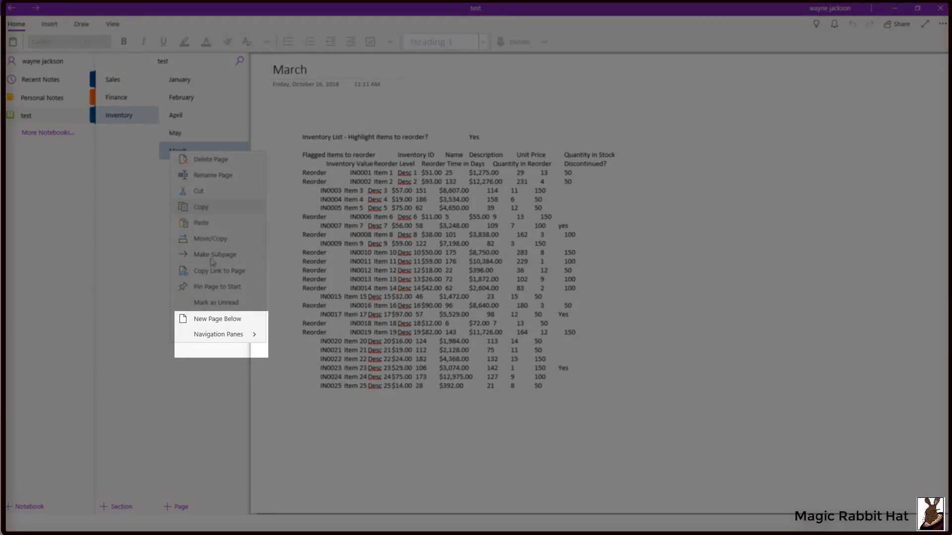
click(218, 334)
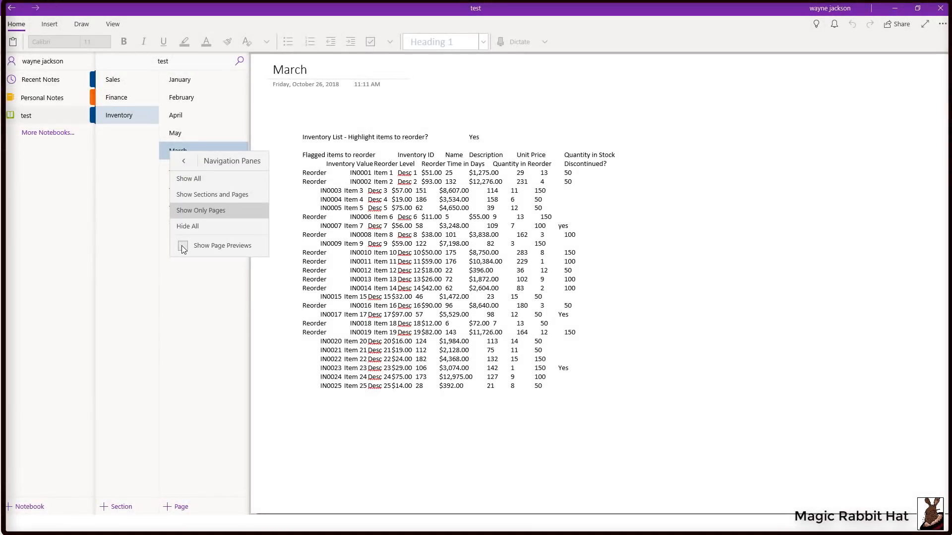
click(183, 247)
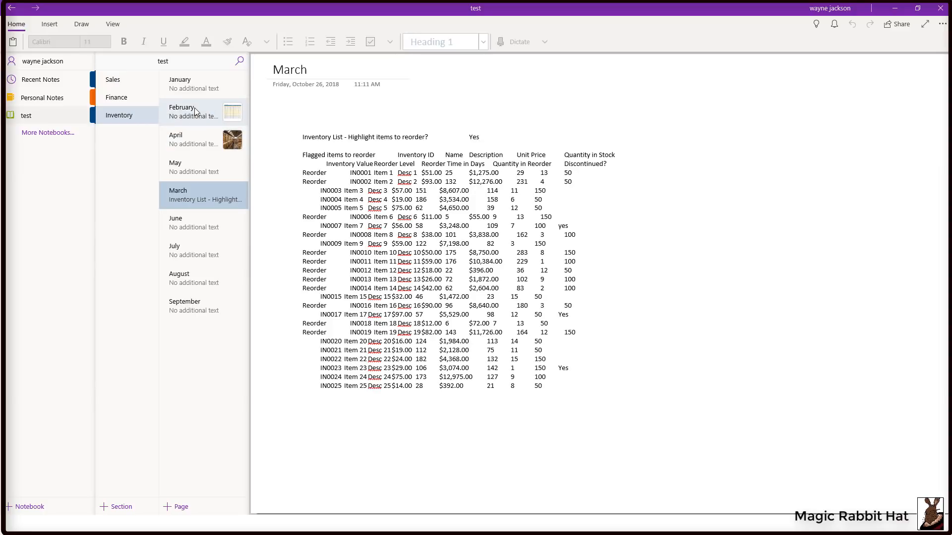
Step: Browse the February and March pages and leave the April page open
click(182, 110)
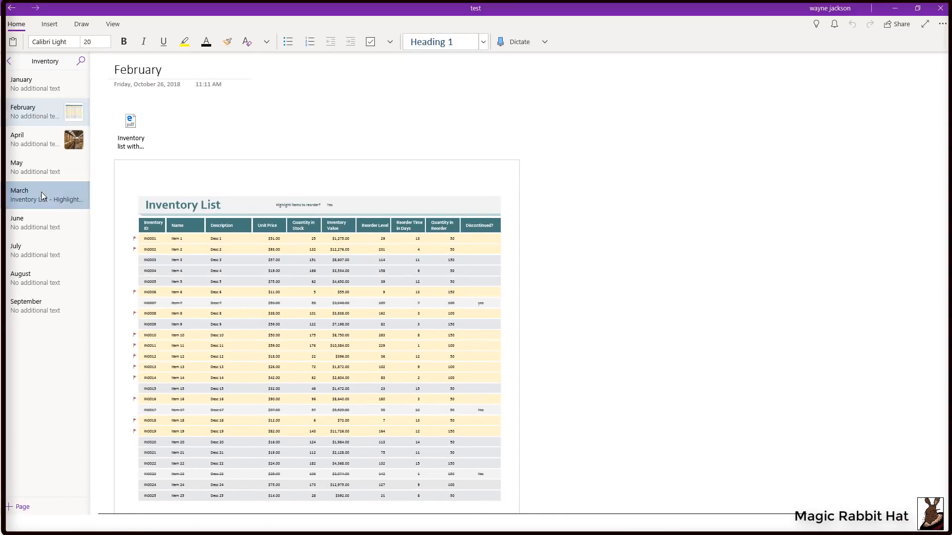
click(20, 190)
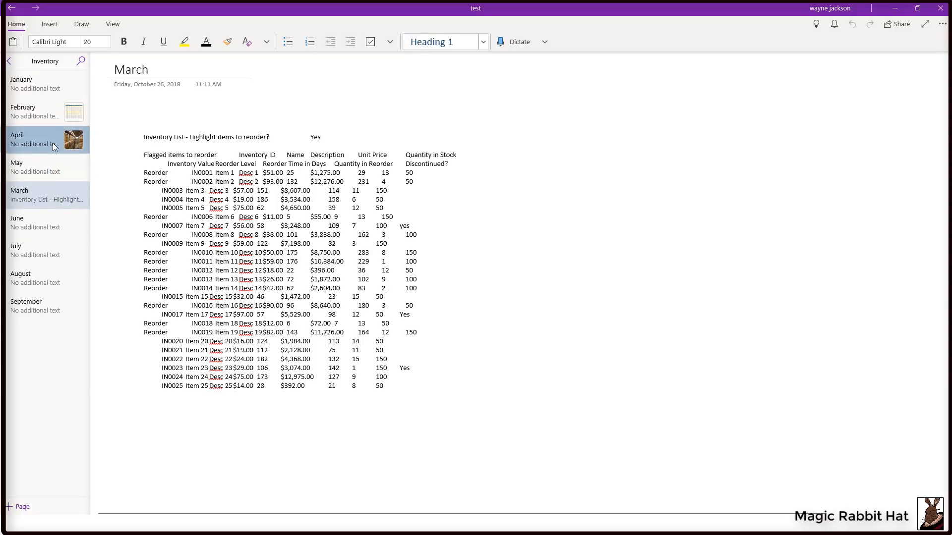
click(25, 134)
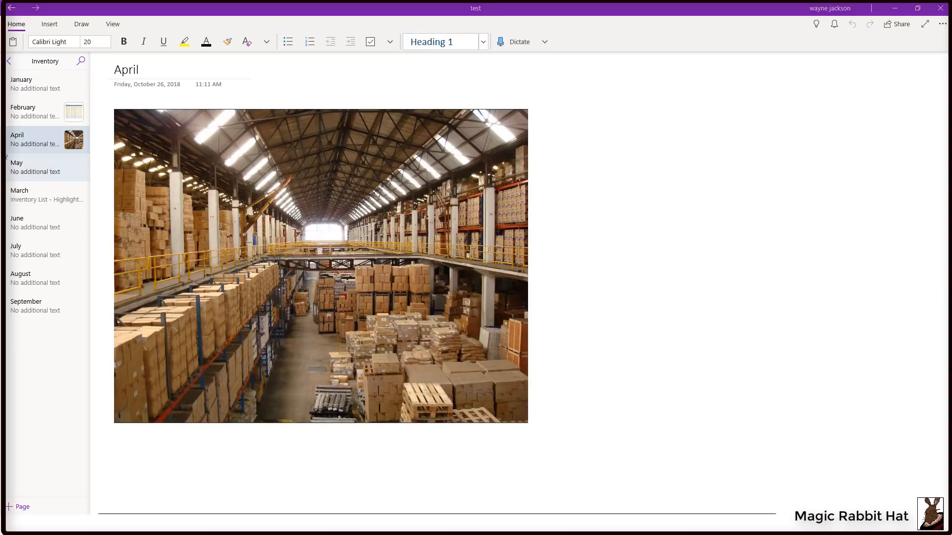
Step: Delete the April page from the page list, leaving the May page open
right_click(24, 138)
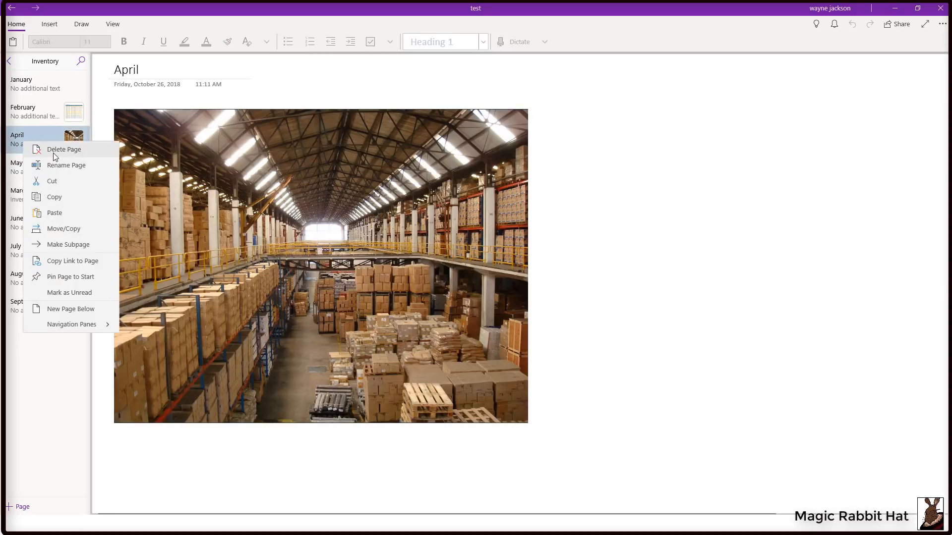
click(63, 149)
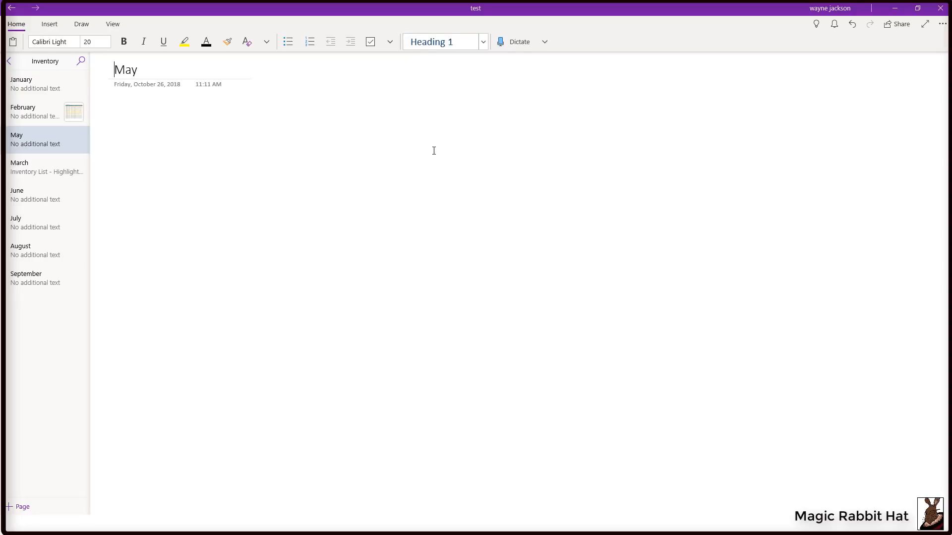
mouse_move(396, 137)
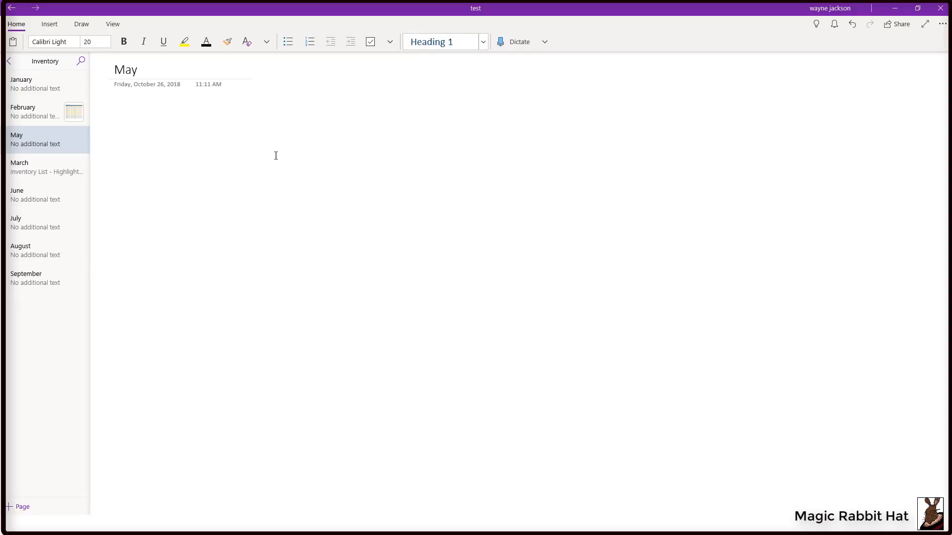
click(113, 24)
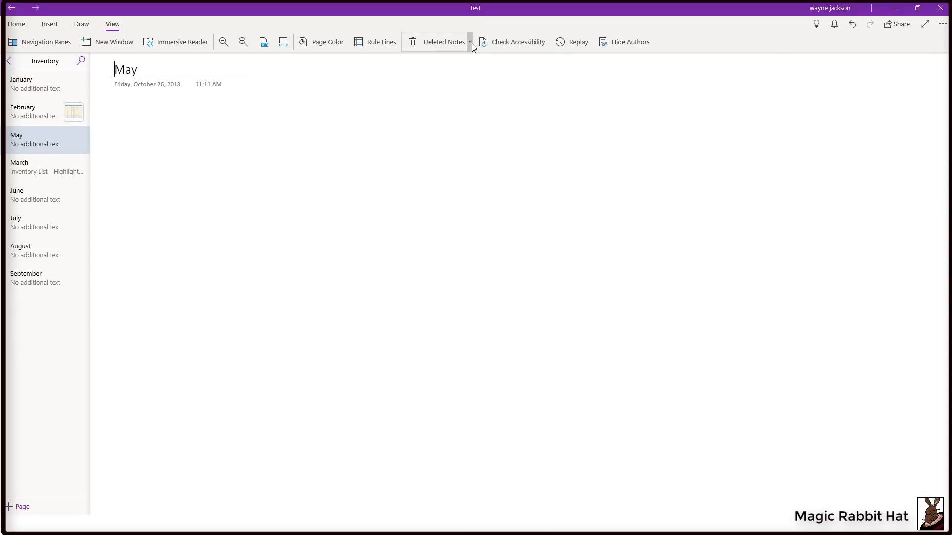
Step: Show the notebook's Deleted Notes view, where the deleted April page is listed
click(470, 41)
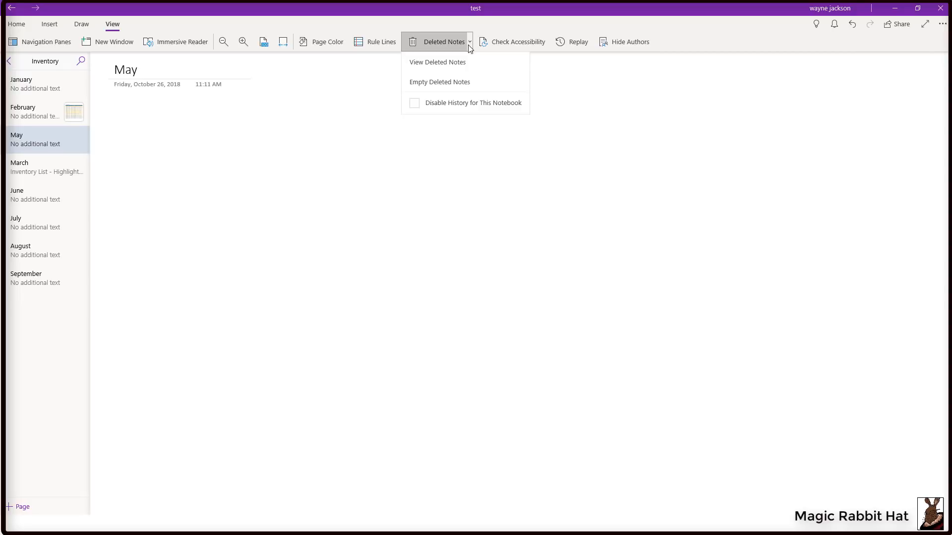
click(437, 62)
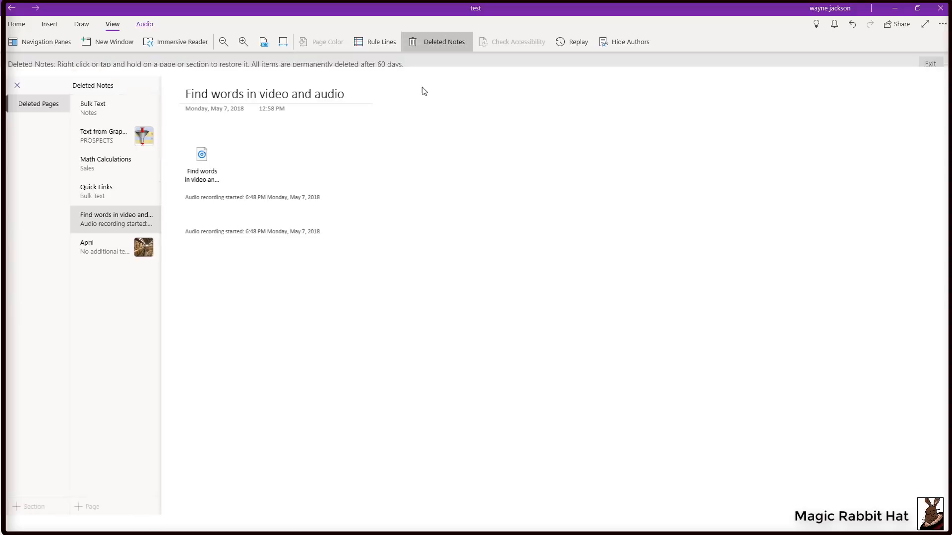
mouse_move(568, 12)
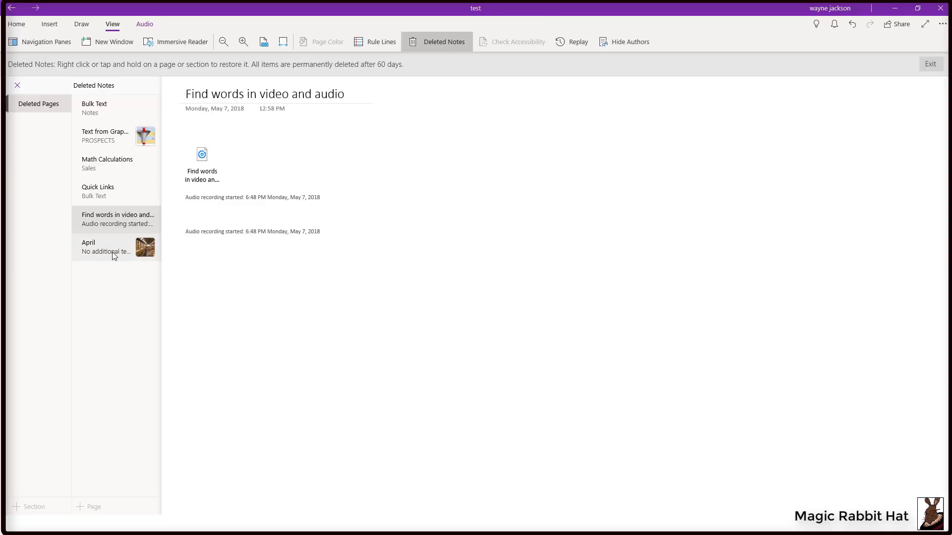
mouse_move(107, 253)
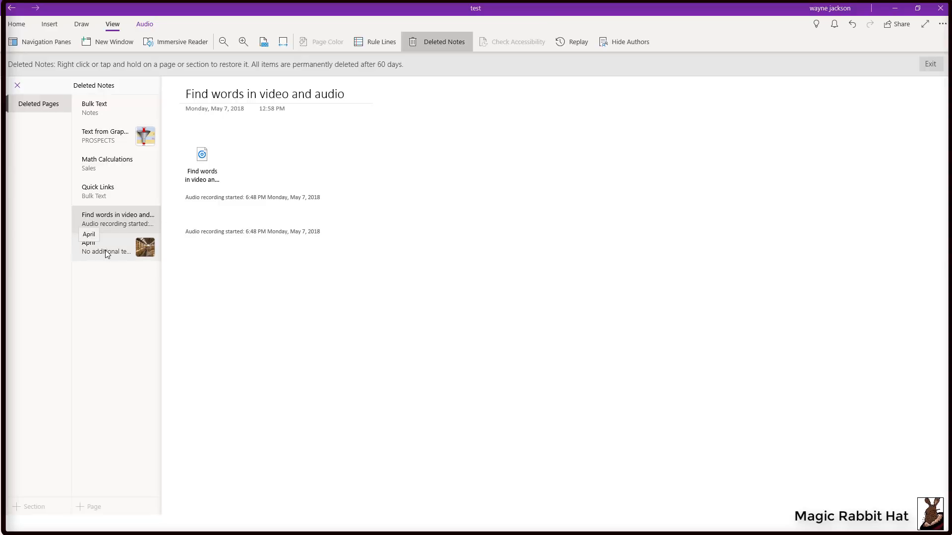
Step: Restore the deleted April page into the Inventory section and exit Deleted Notes
right_click(99, 247)
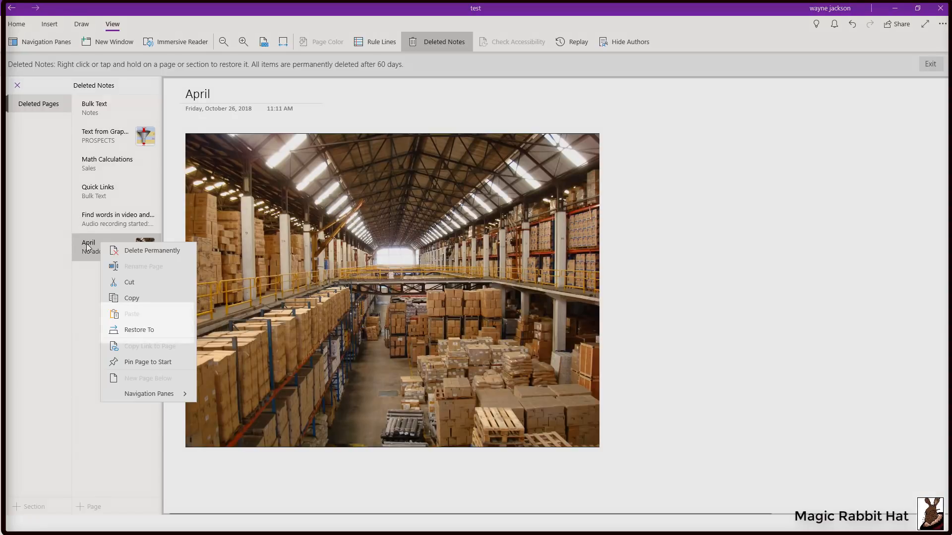
mouse_move(137, 336)
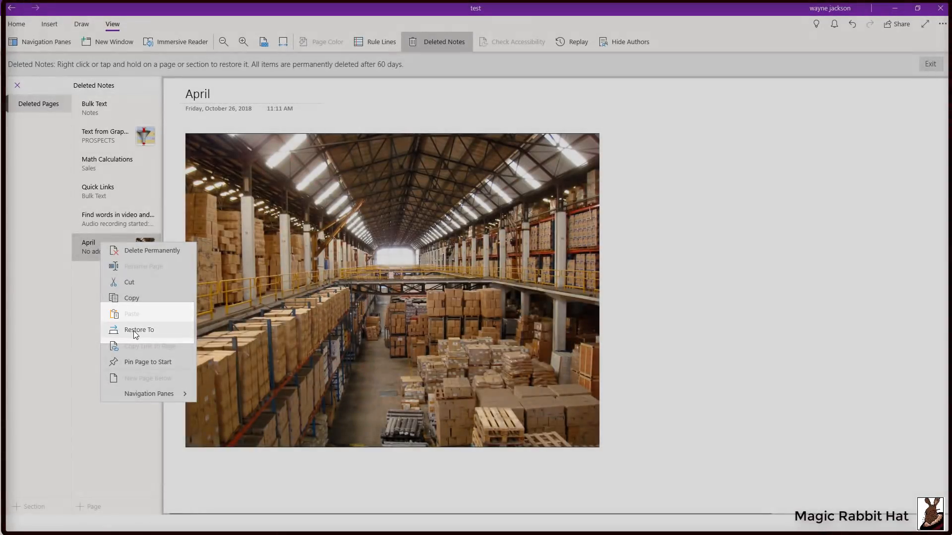
click(139, 330)
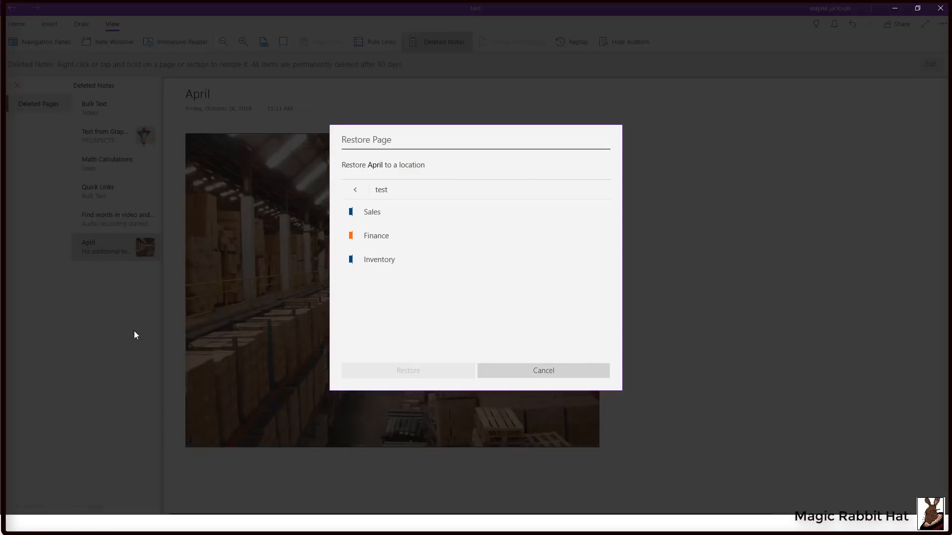
mouse_move(148, 331)
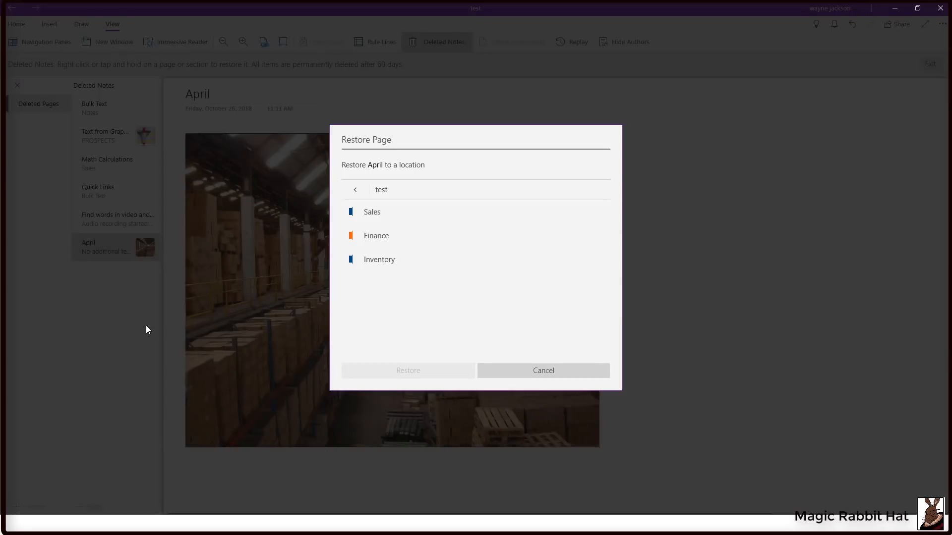
mouse_move(173, 323)
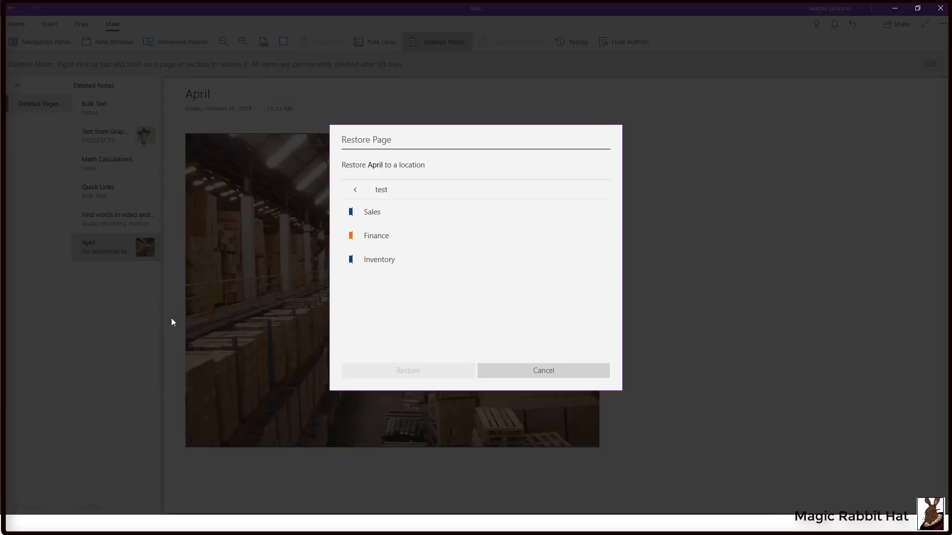
mouse_move(381, 264)
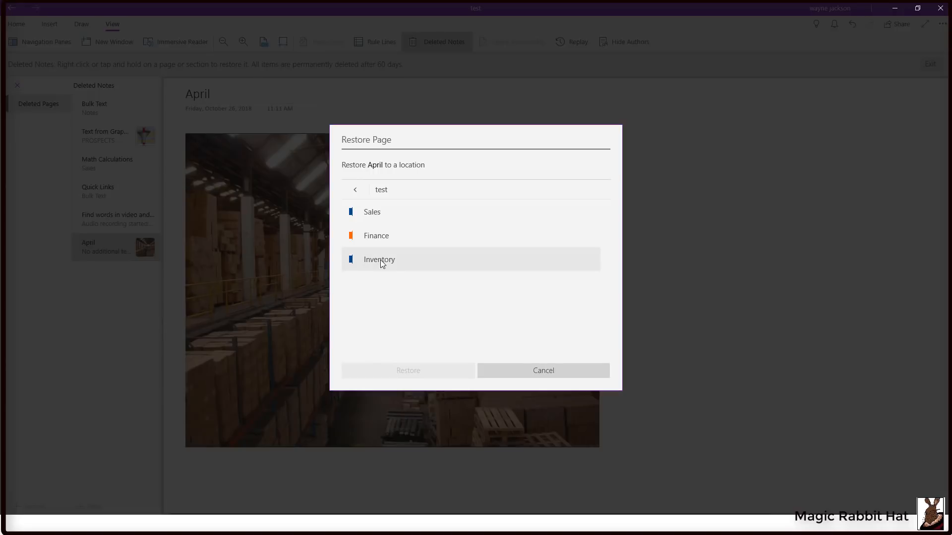
click(379, 260)
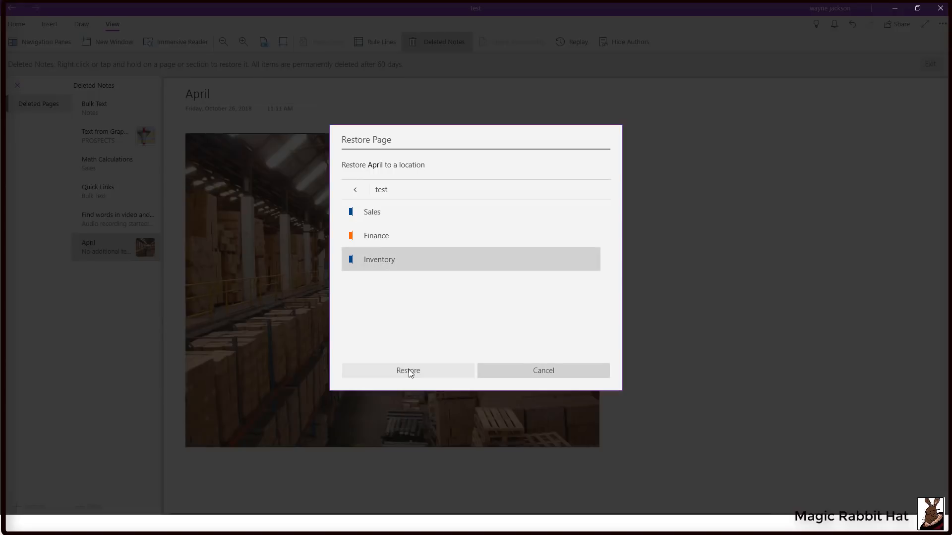
click(409, 371)
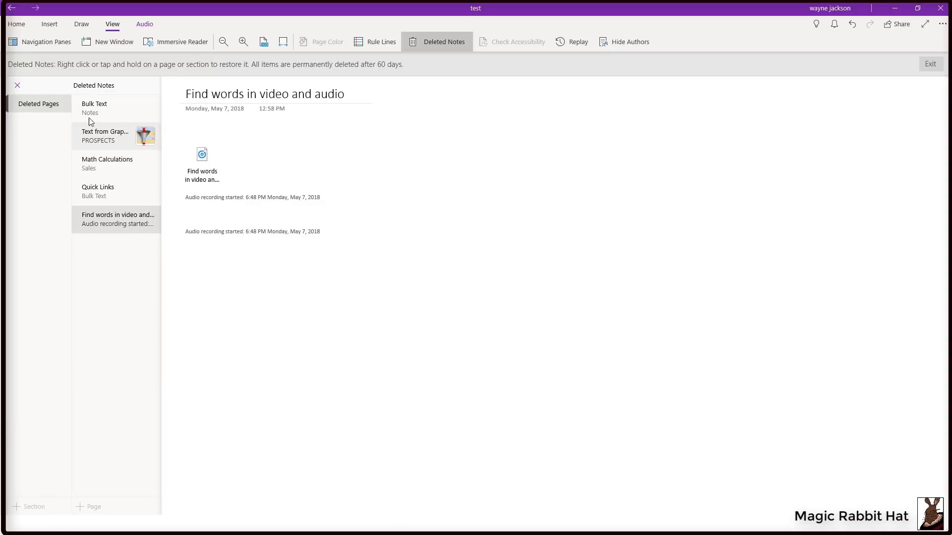
mouse_move(17, 90)
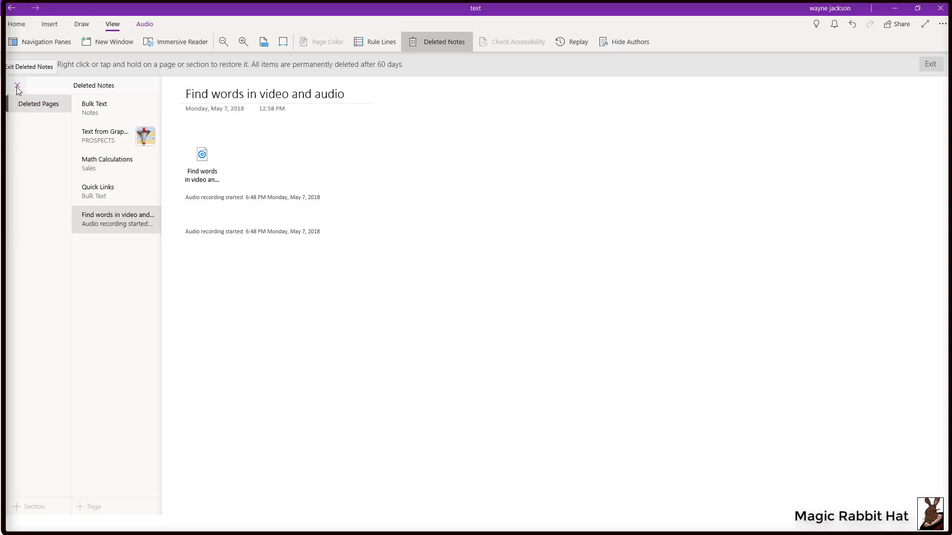
click(16, 84)
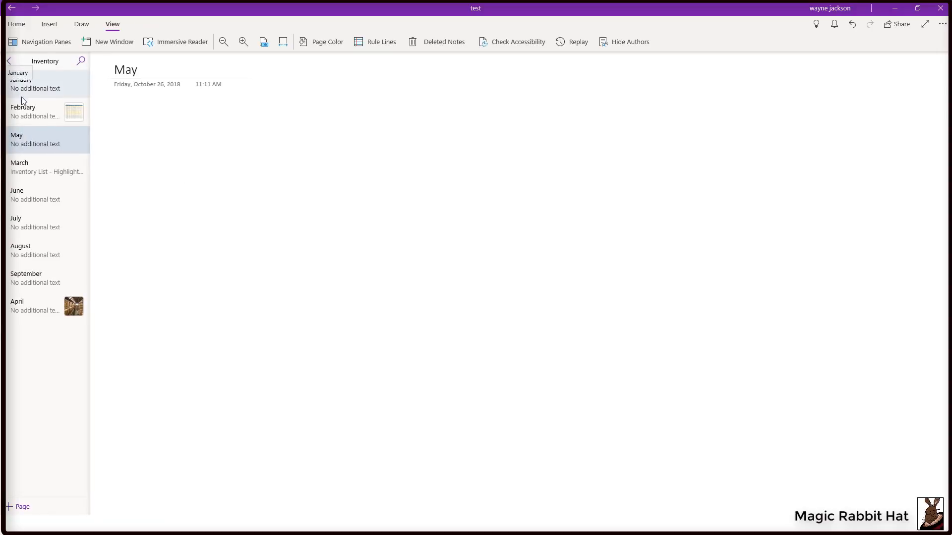
mouse_move(45, 310)
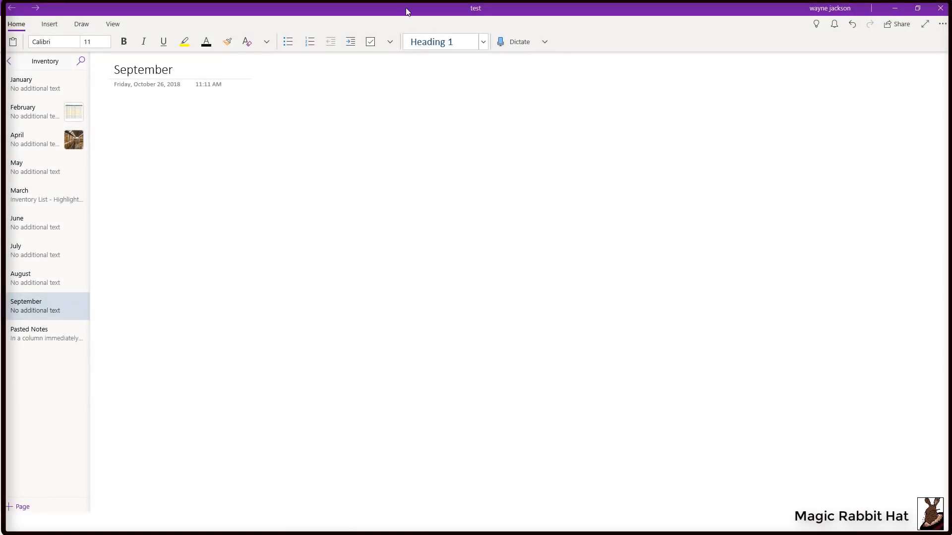
Step: Place the insertion point in the September page body
click(115, 113)
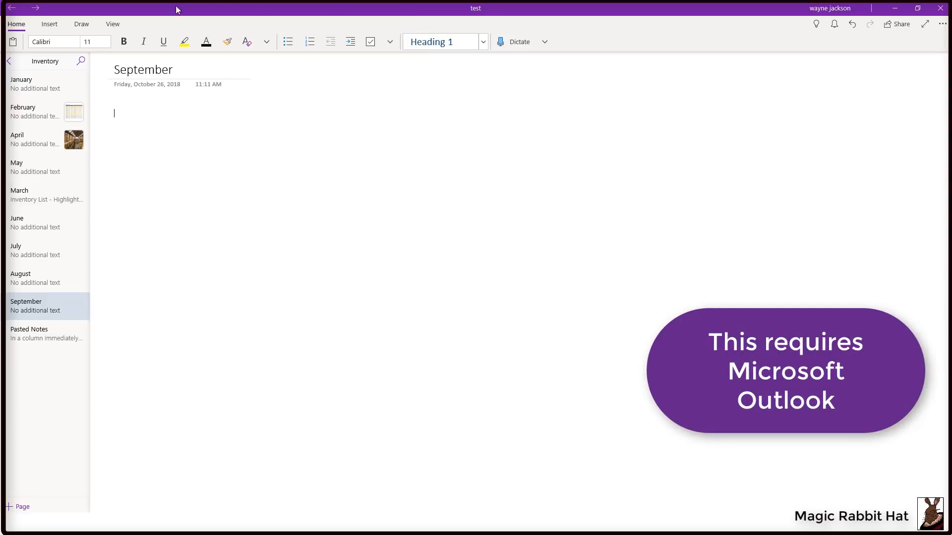
Step: Show the Meeting Details pane beside the September page from the Insert features
click(50, 24)
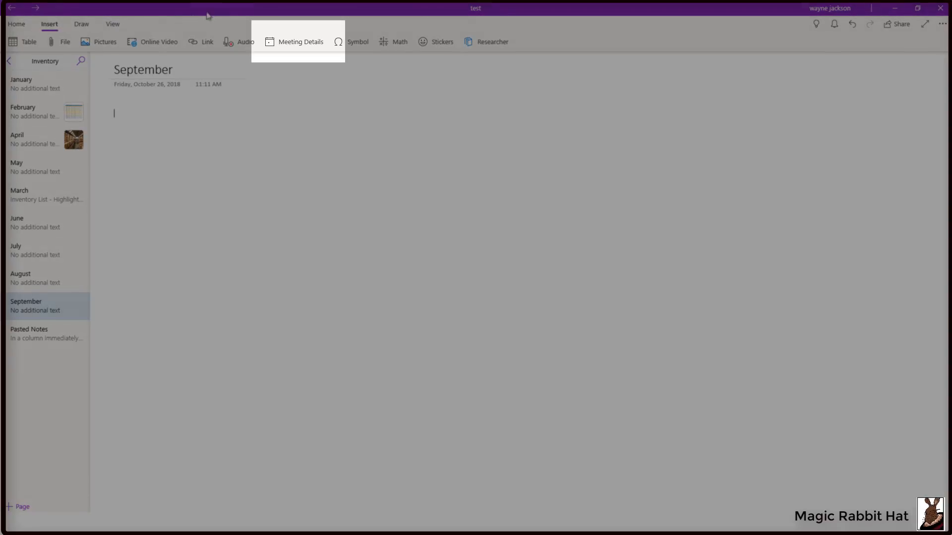
click(293, 42)
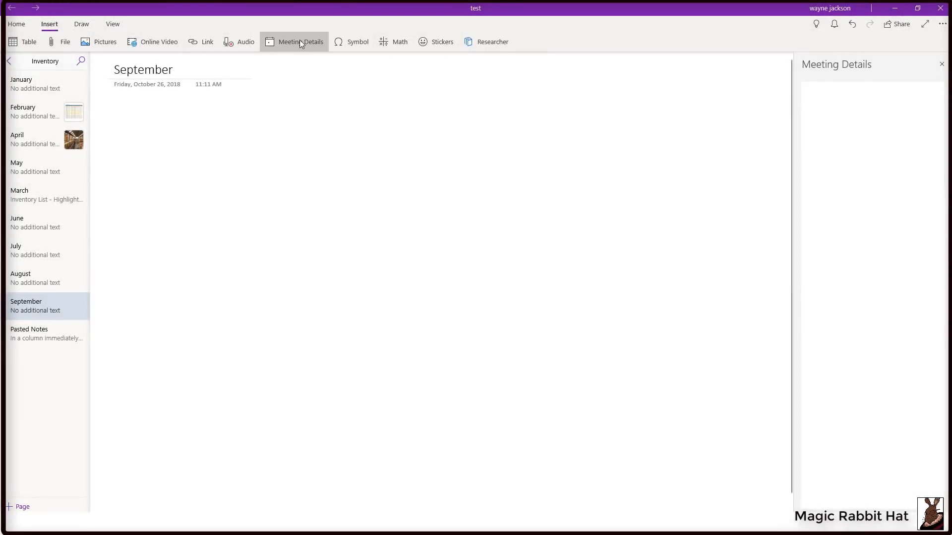
click(301, 42)
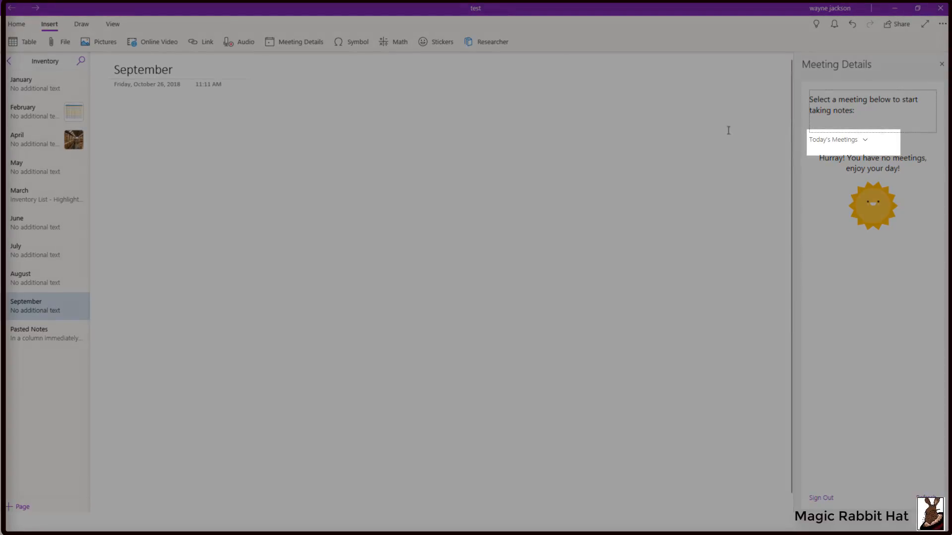
Step: Pick Monday, September 24 in the date picker to list that day's meetings
click(839, 139)
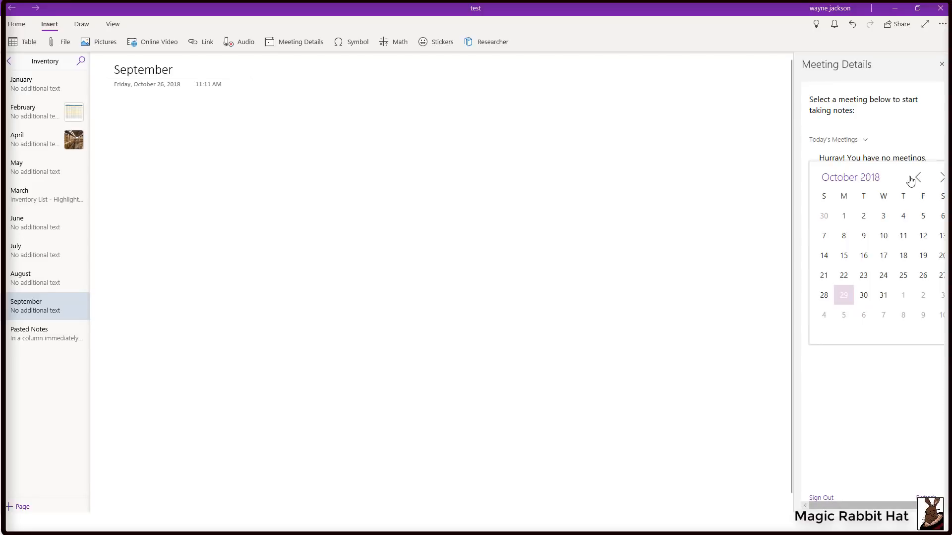
click(919, 176)
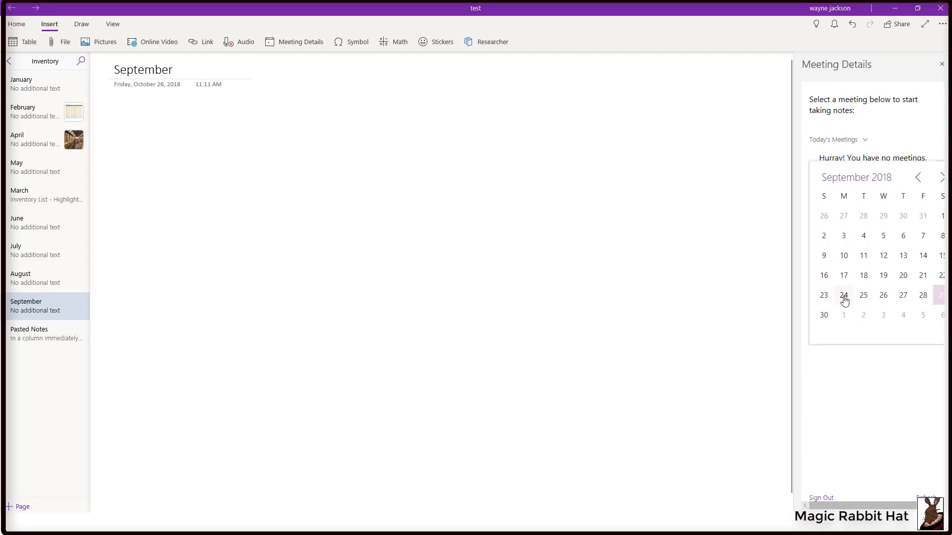
click(844, 296)
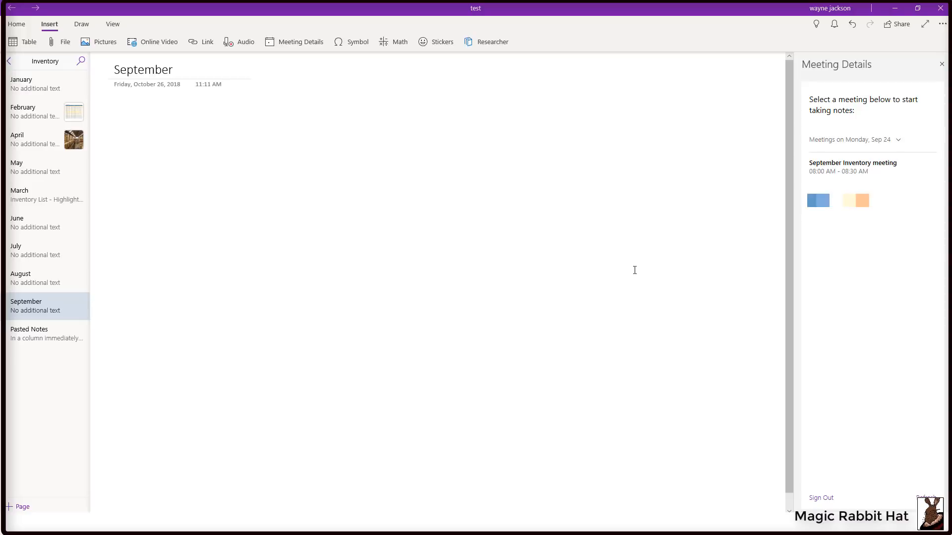
mouse_move(398, 258)
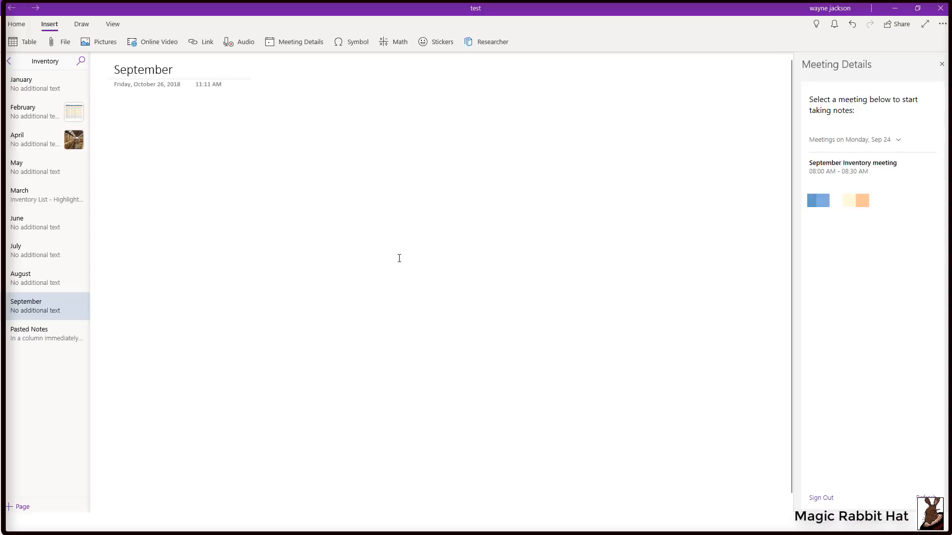
mouse_move(394, 253)
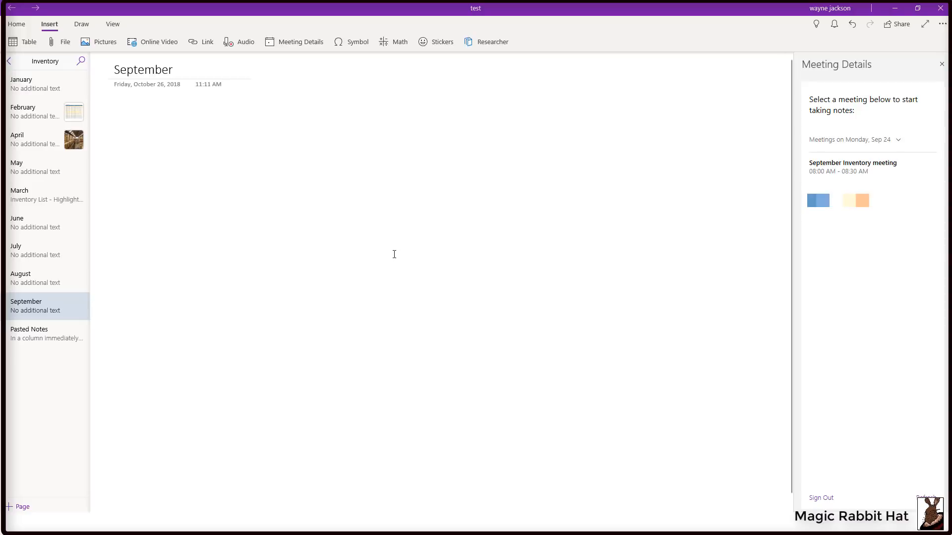
mouse_move(170, 137)
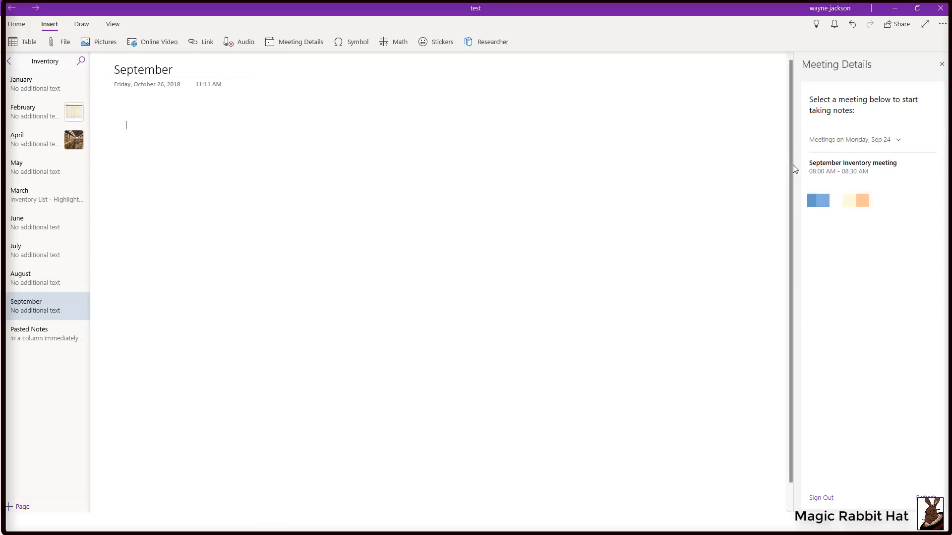
Step: Insert the September Inventory meeting's details on the page and expand its invitation message
click(853, 163)
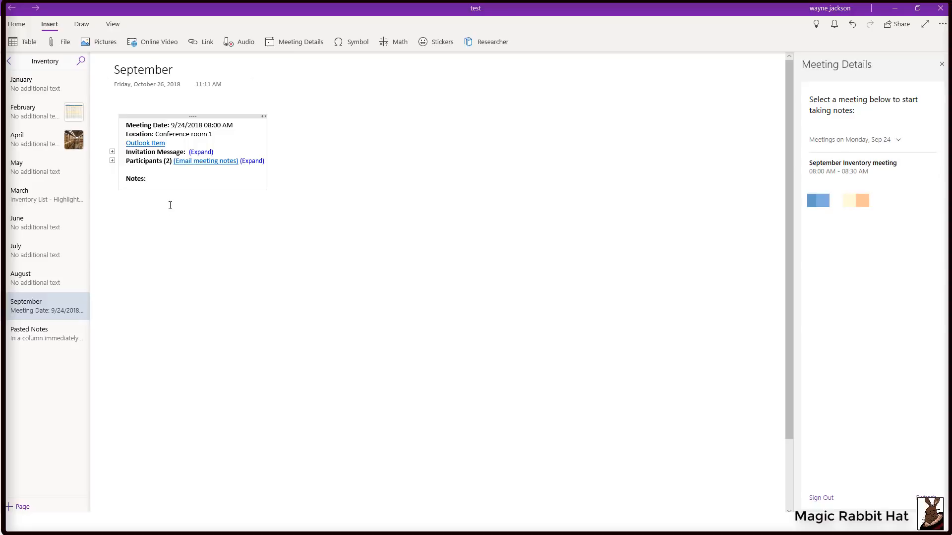
mouse_move(178, 164)
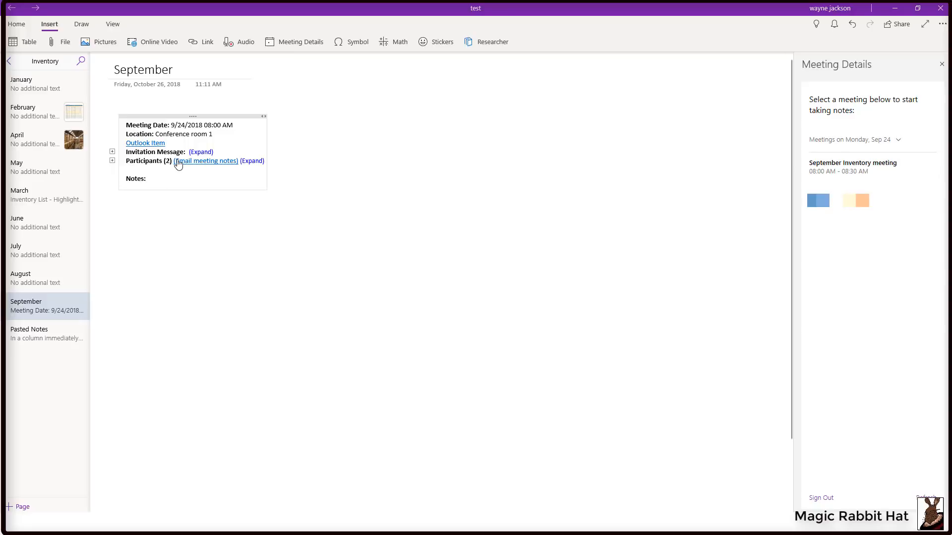
mouse_move(173, 244)
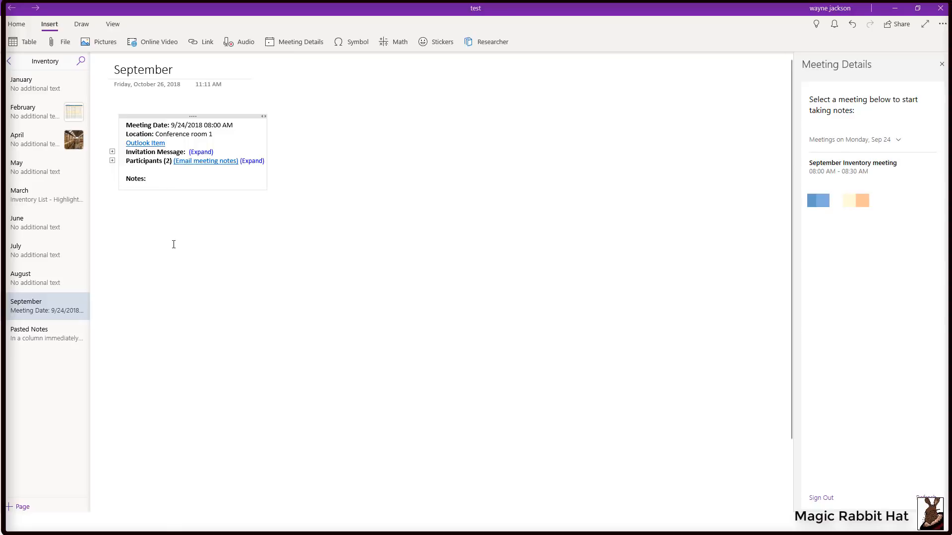
mouse_move(192, 168)
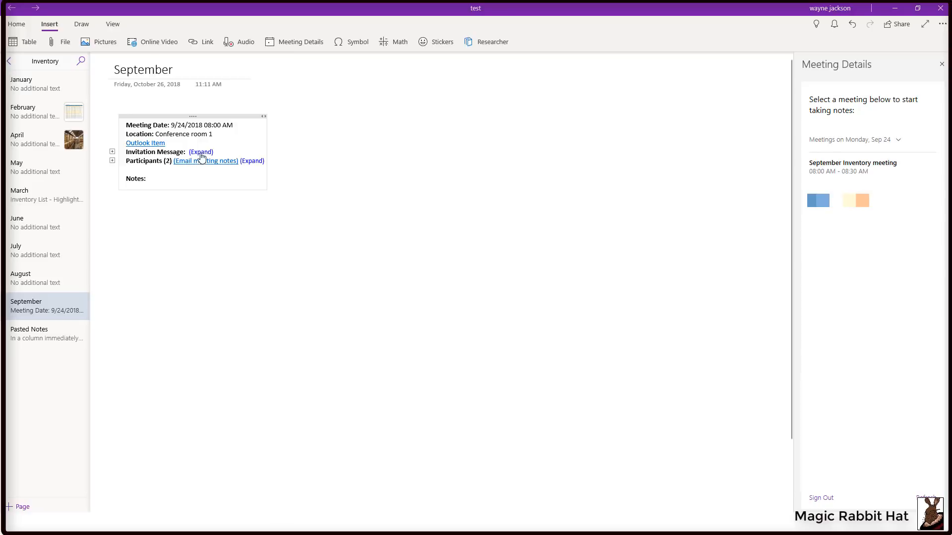
click(201, 152)
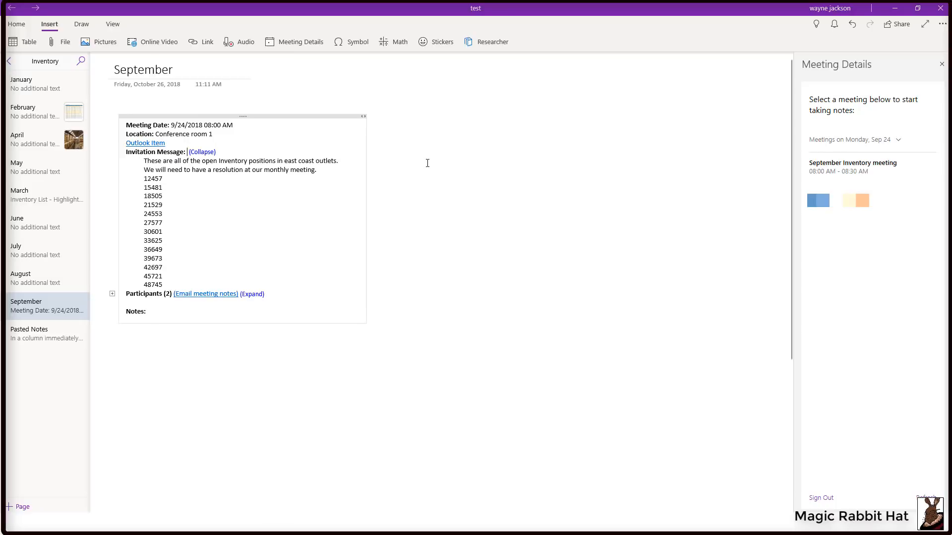
mouse_move(430, 165)
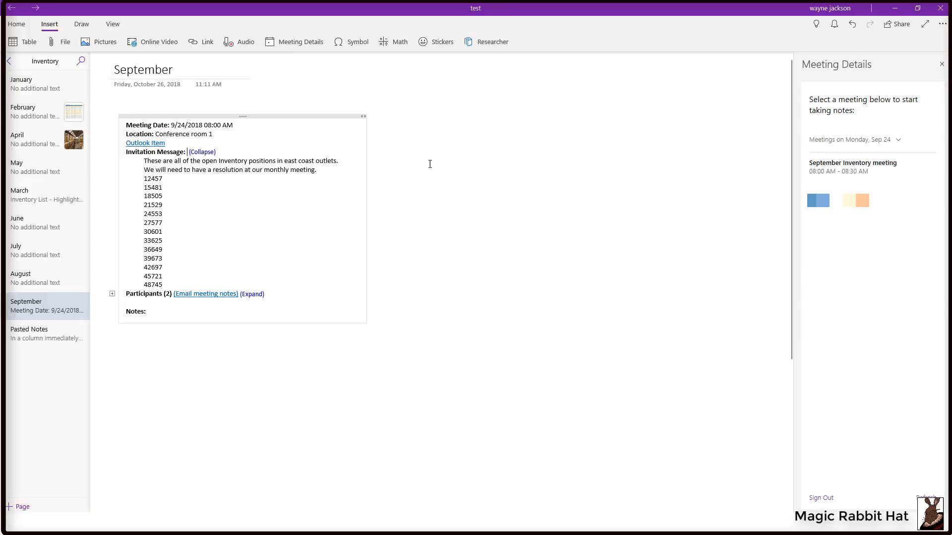
mouse_move(427, 162)
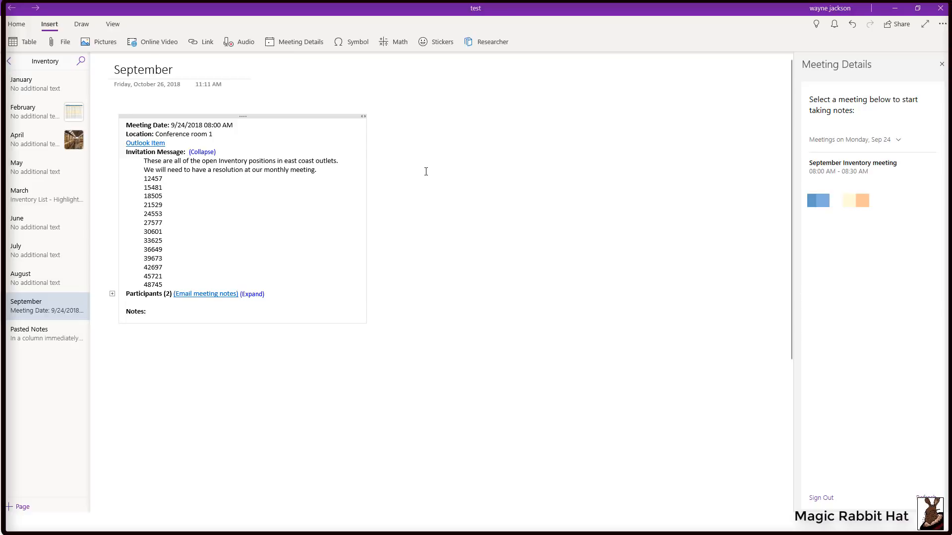
mouse_move(250, 267)
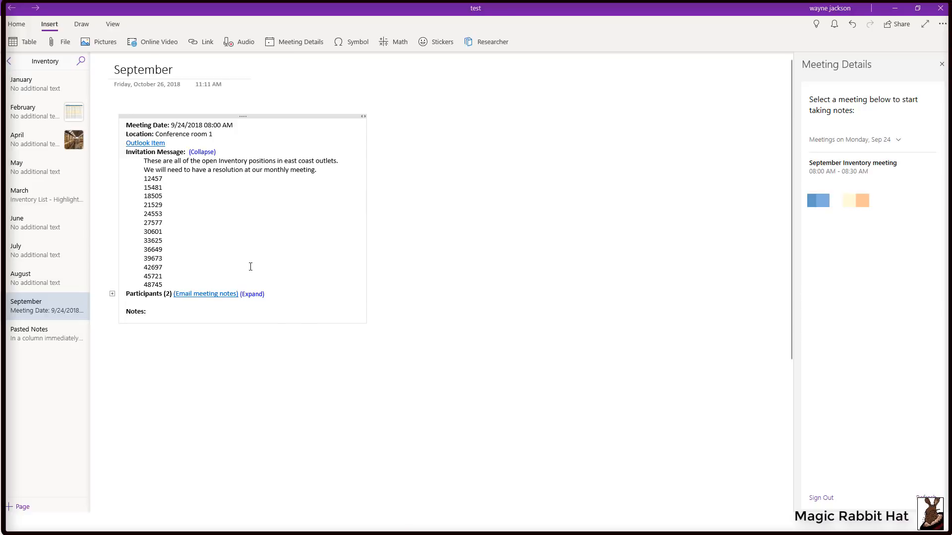
click(252, 294)
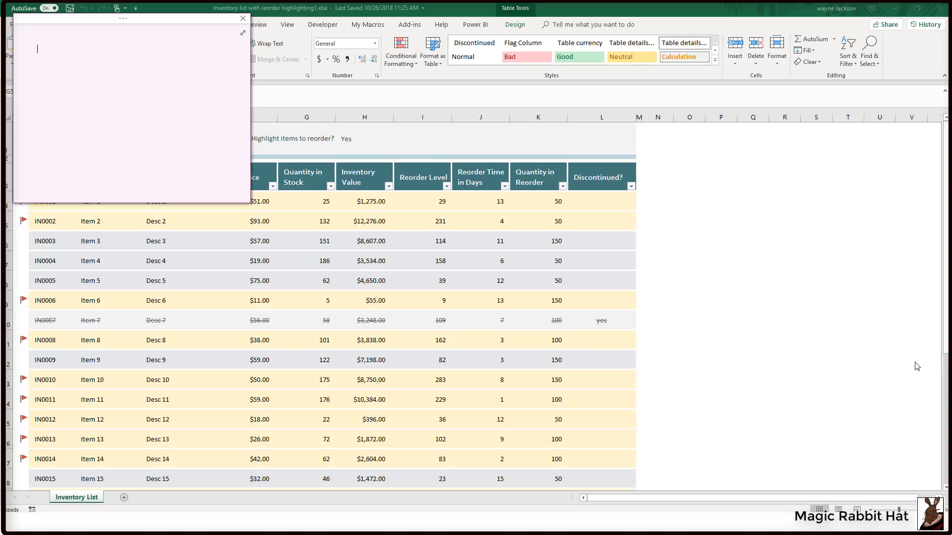
Step: Write a quick note 'Info for our next meeting' over Excel and expand it into the notebook
text(Info f)
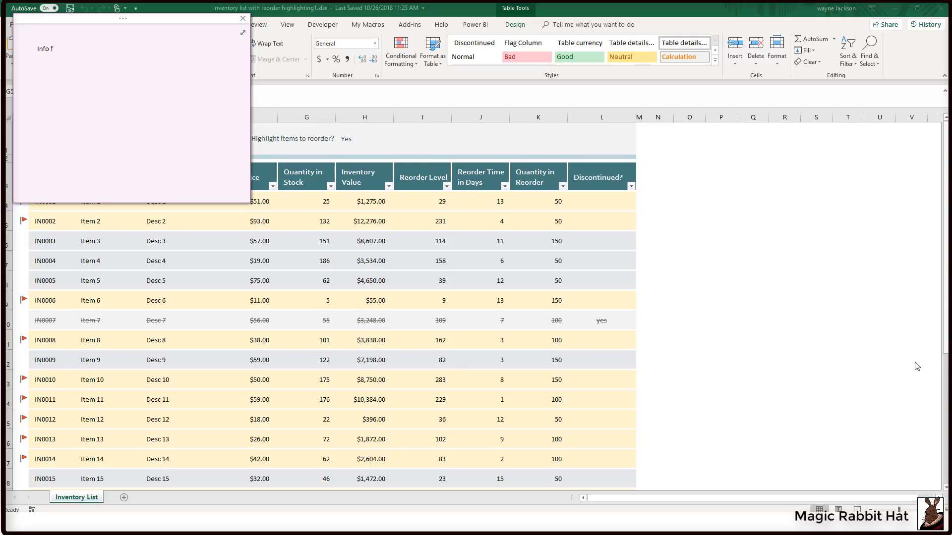
text(or our nex)
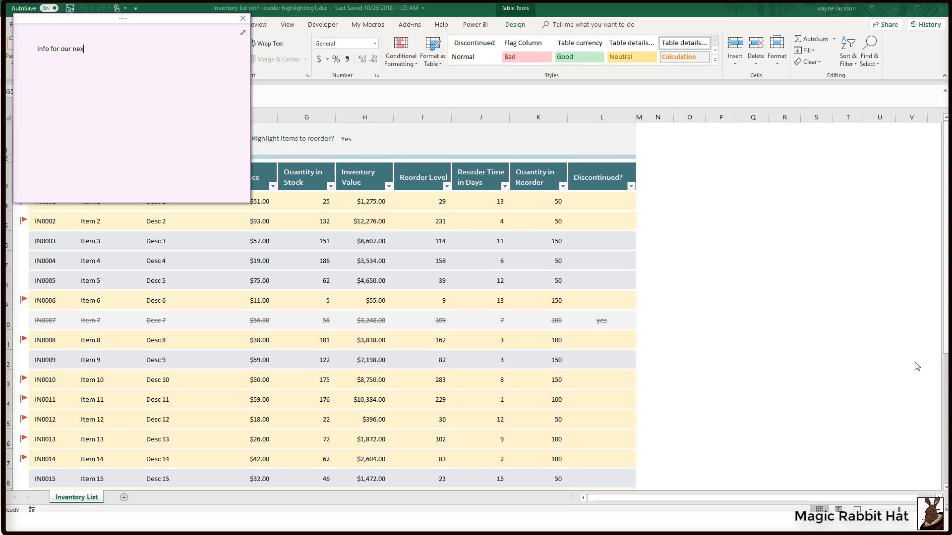
text(t meeting)
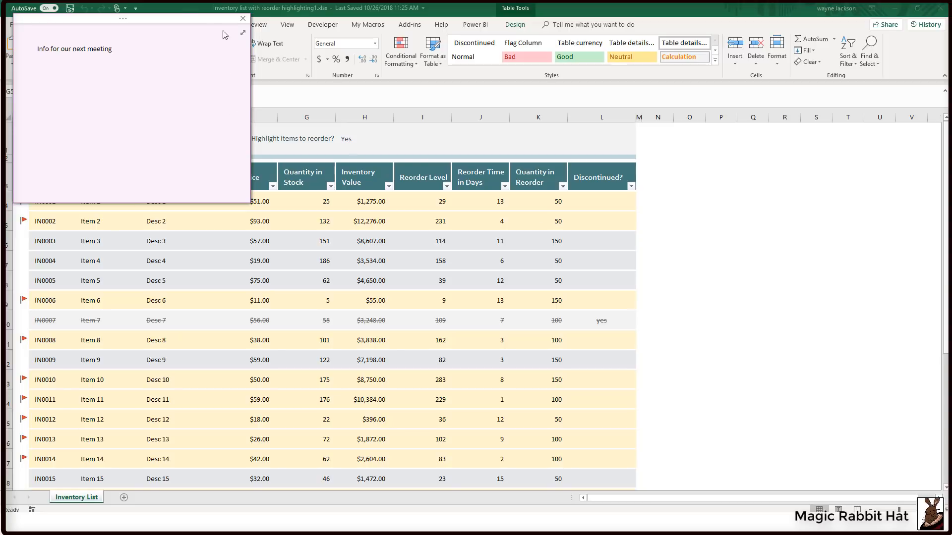
click(242, 18)
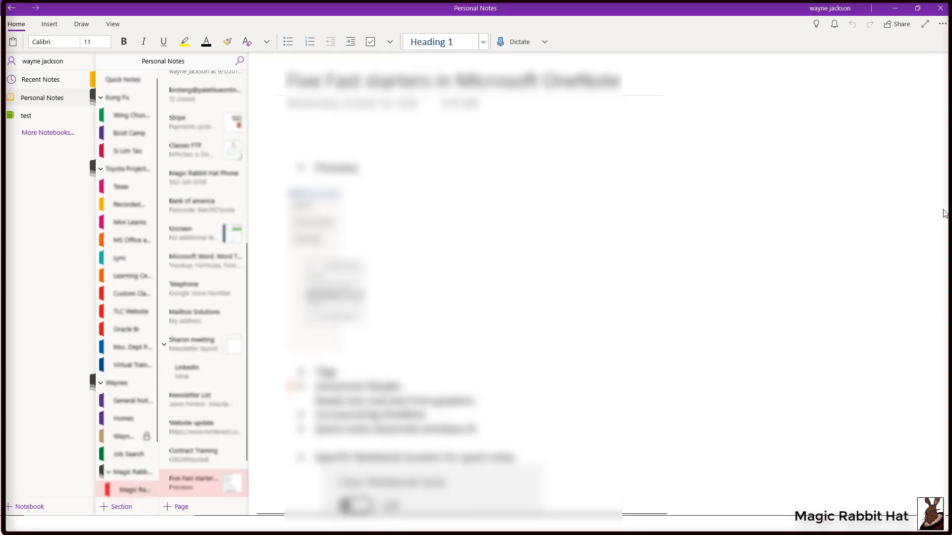
Step: Switch back to the test notebook and reach the app's Settings menu
click(26, 115)
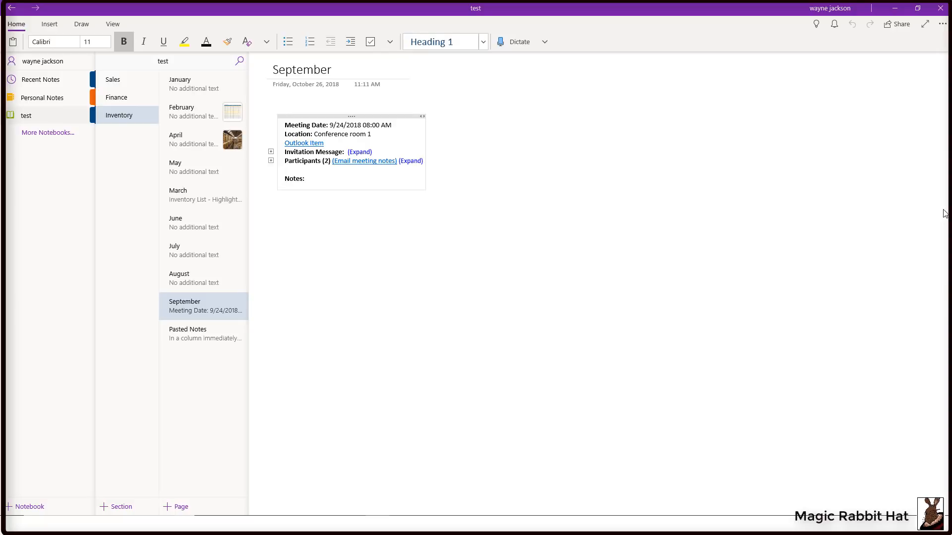
mouse_move(944, 191)
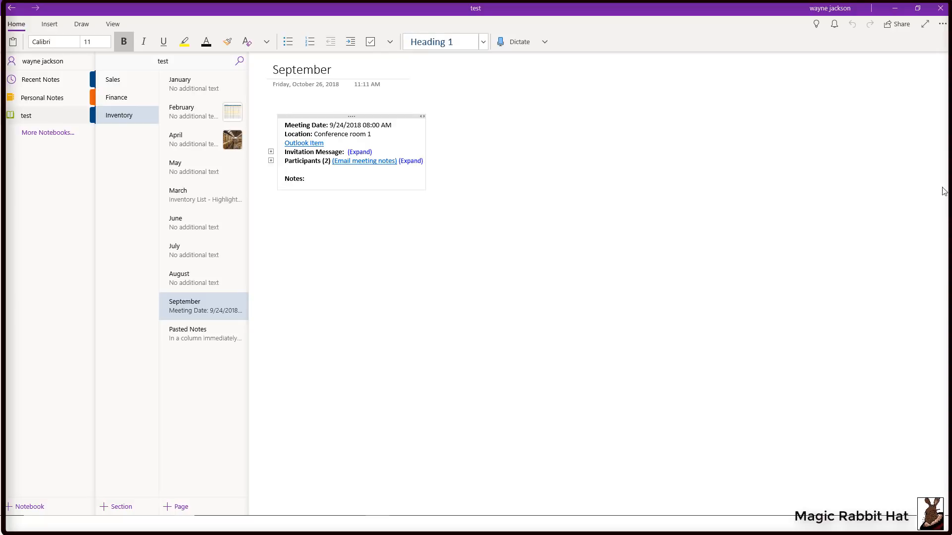
click(942, 24)
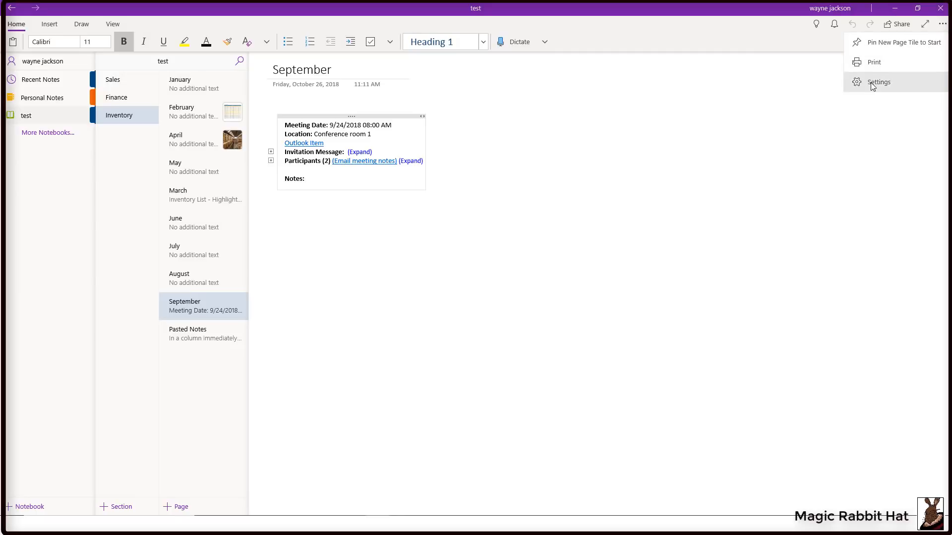
click(879, 81)
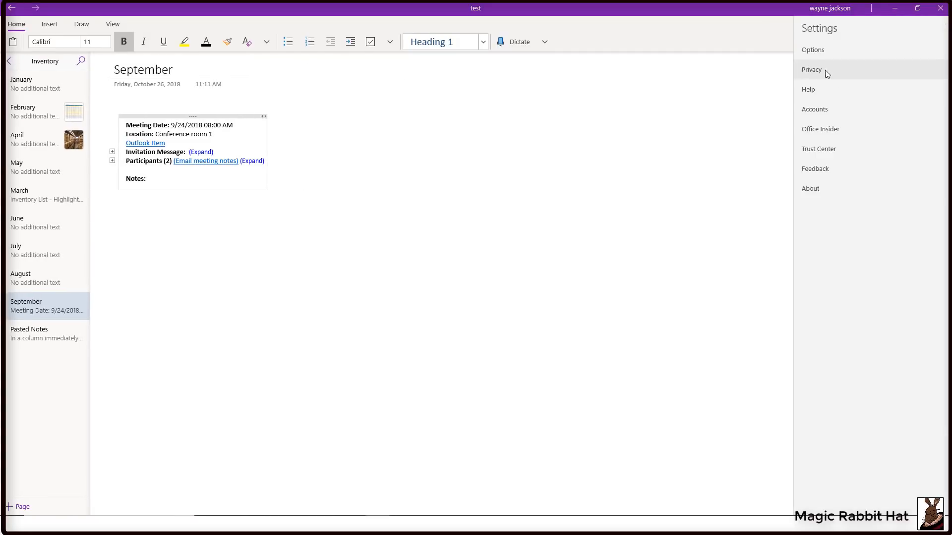
Step: Show the Options panel and scroll down to its Quick Notes and navigation settings
click(813, 50)
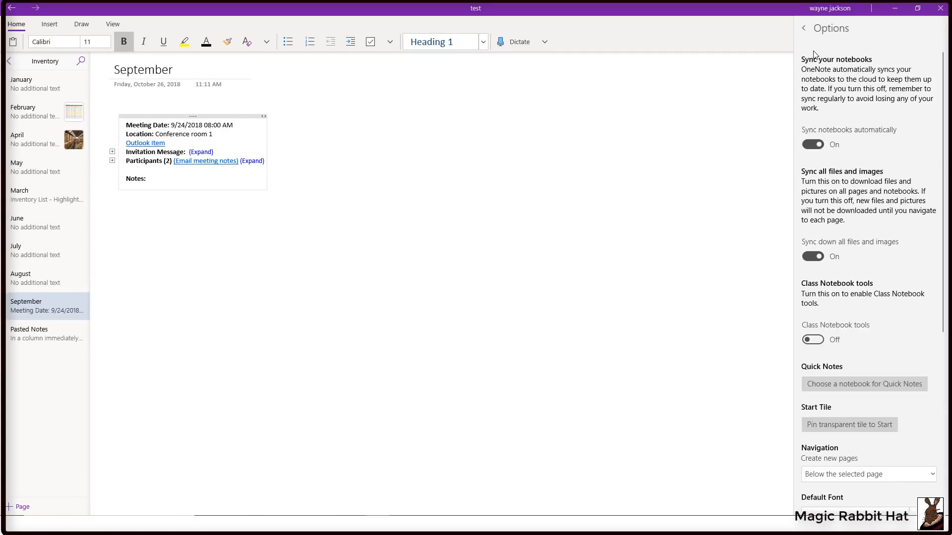
scroll(down, 3)
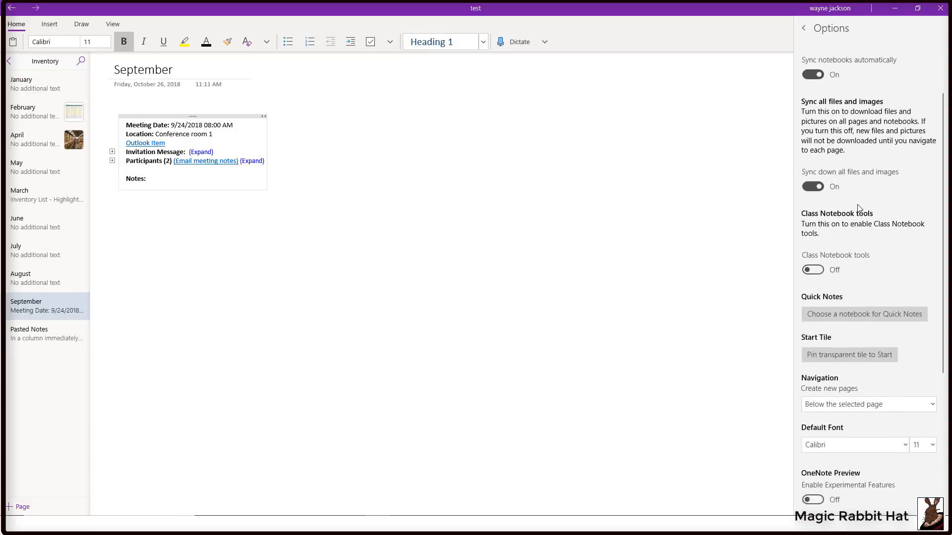
scroll(down, 3)
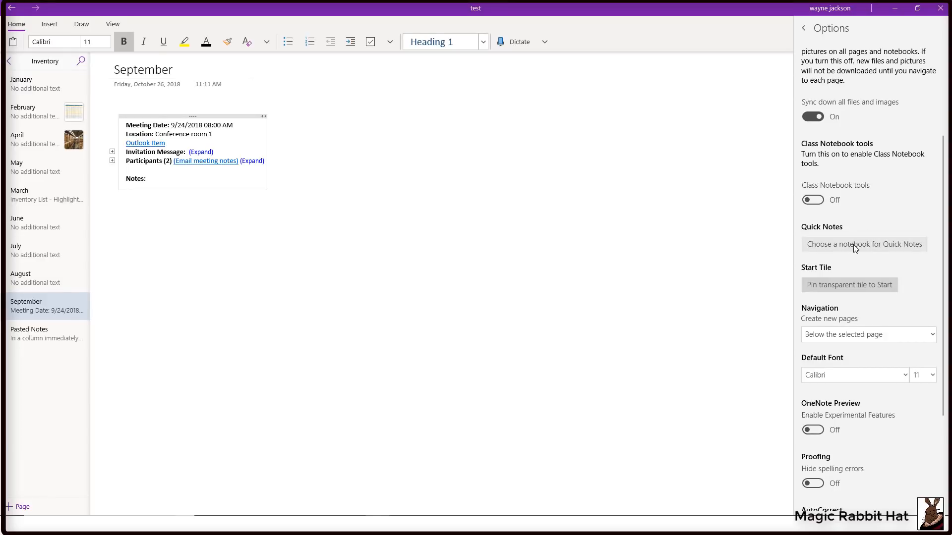
Step: Set the test notebook as the default location for new Quick Notes
click(865, 244)
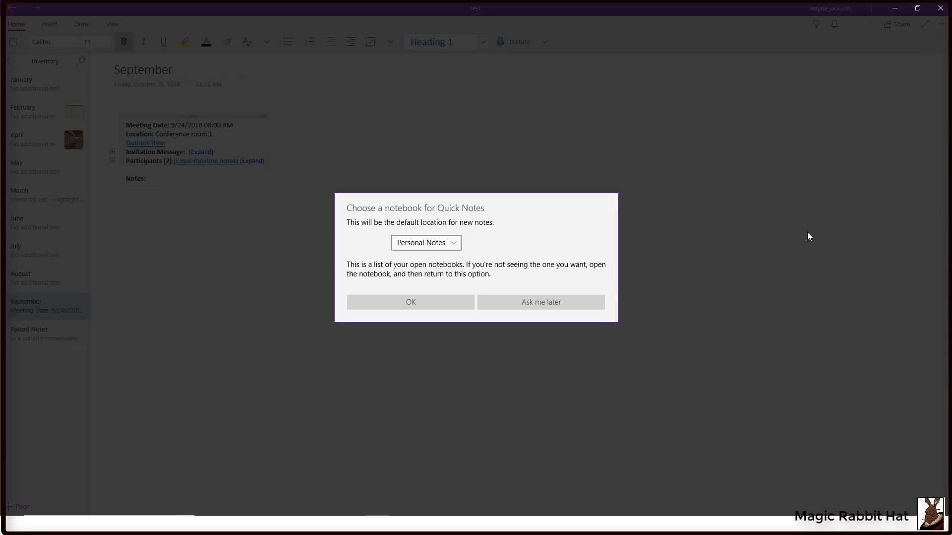
mouse_move(806, 224)
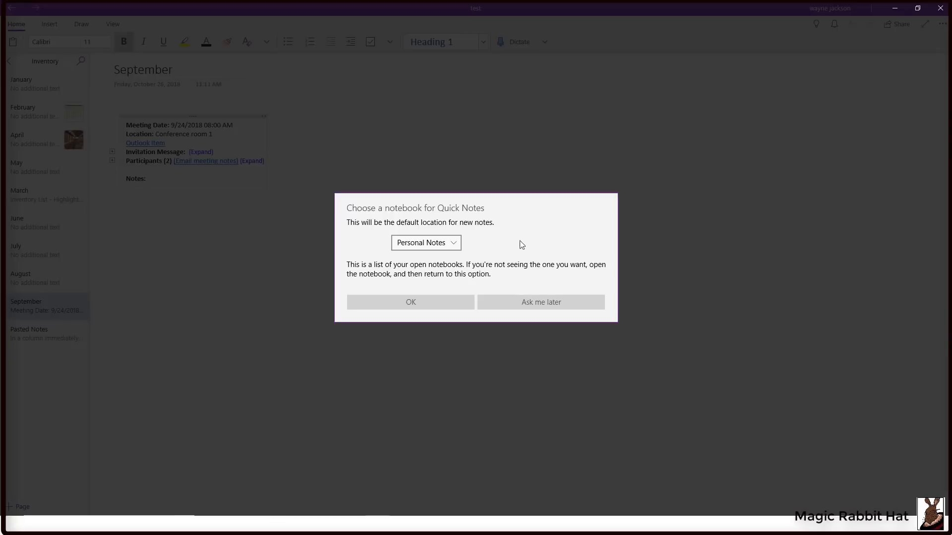
click(425, 243)
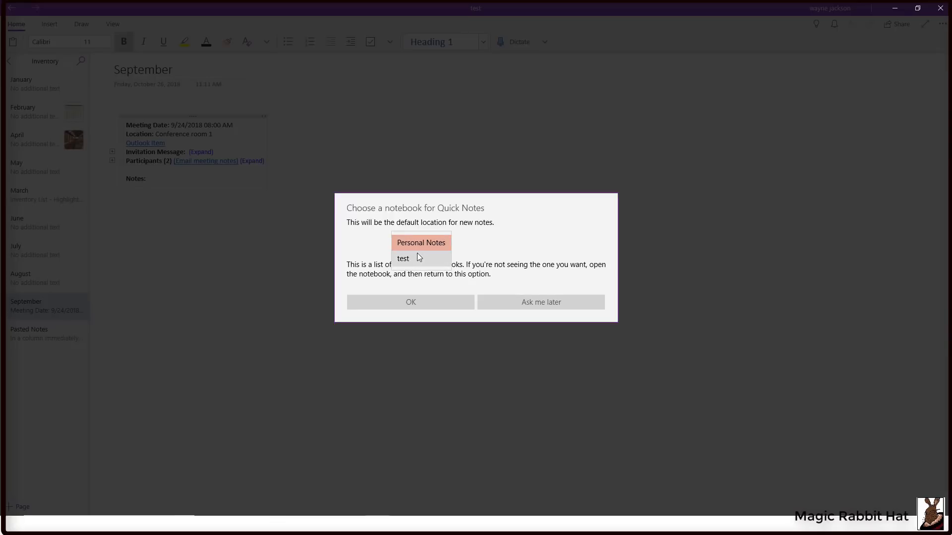
click(403, 258)
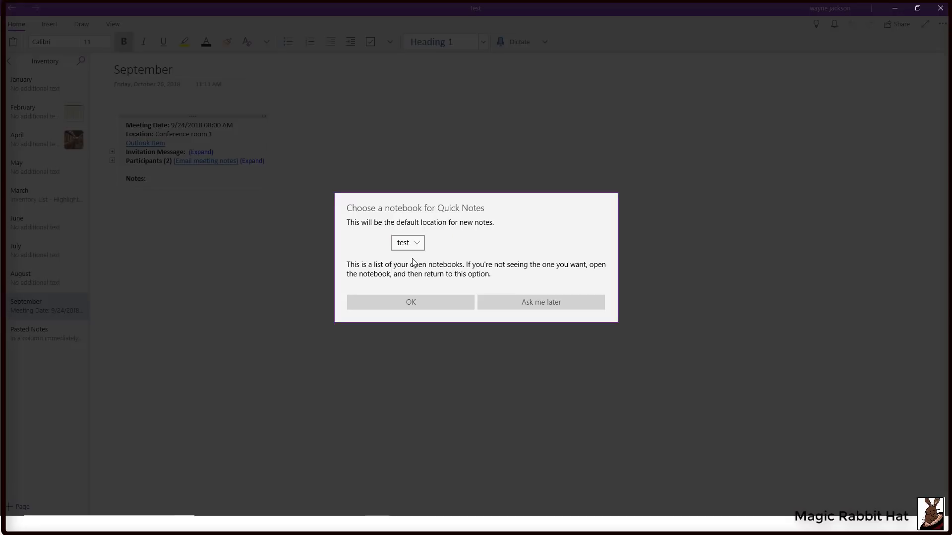
click(410, 302)
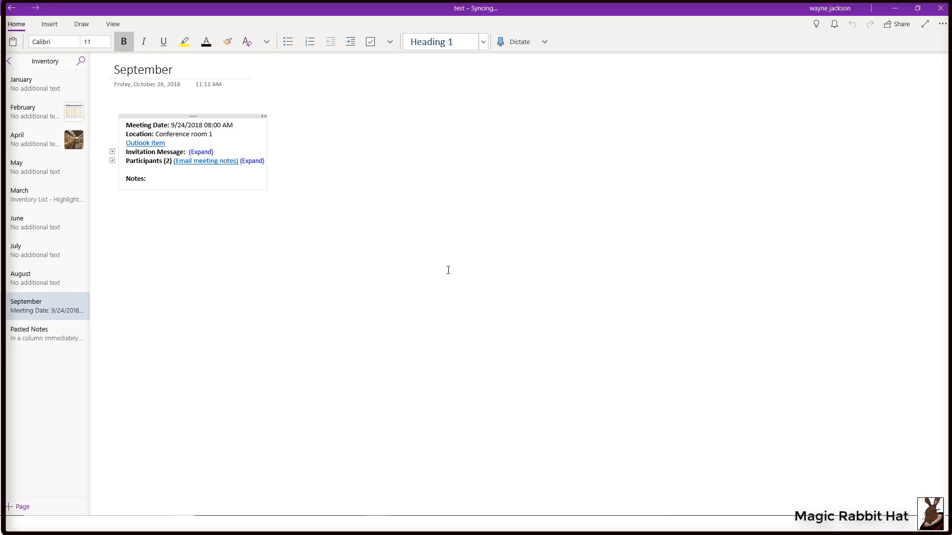
mouse_move(442, 266)
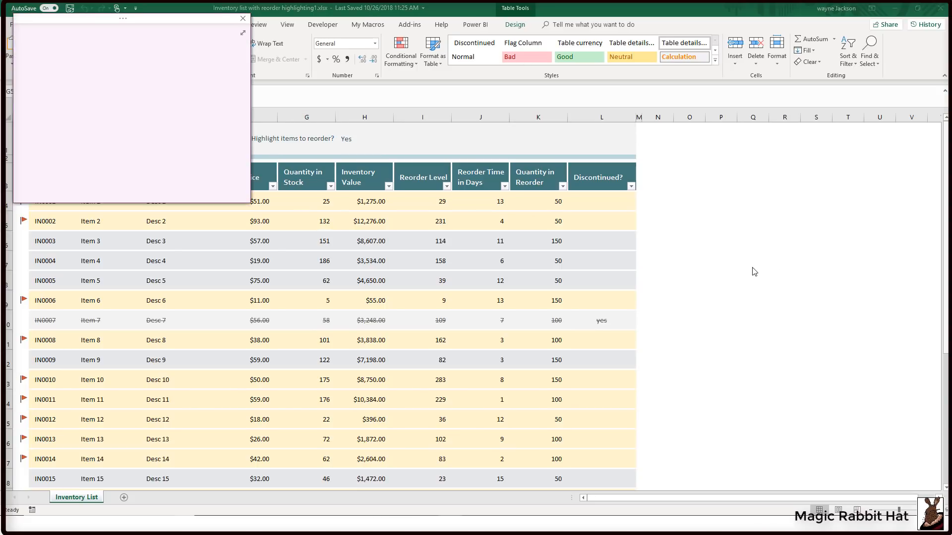
Step: Write 'My notes' into a floating sticky note over the Excel inventory list
text(My no)
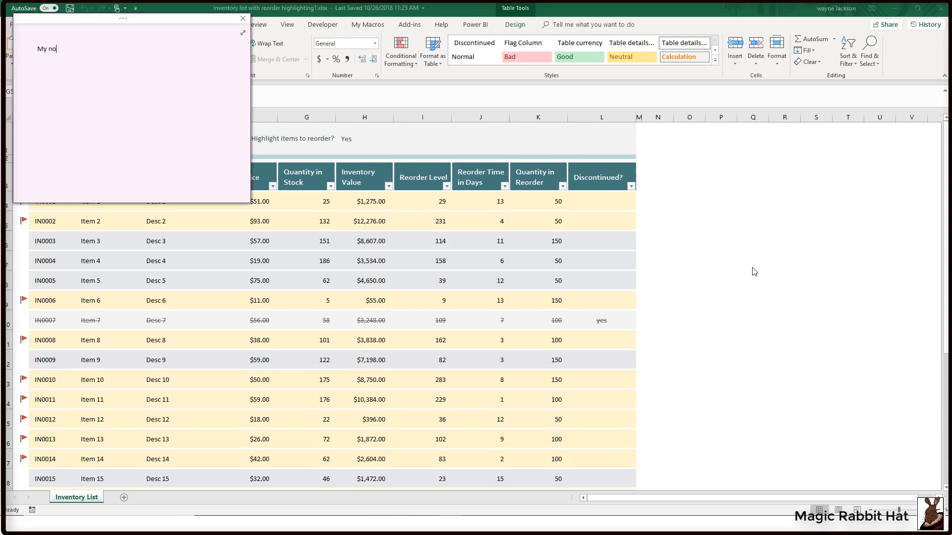
text(tes)
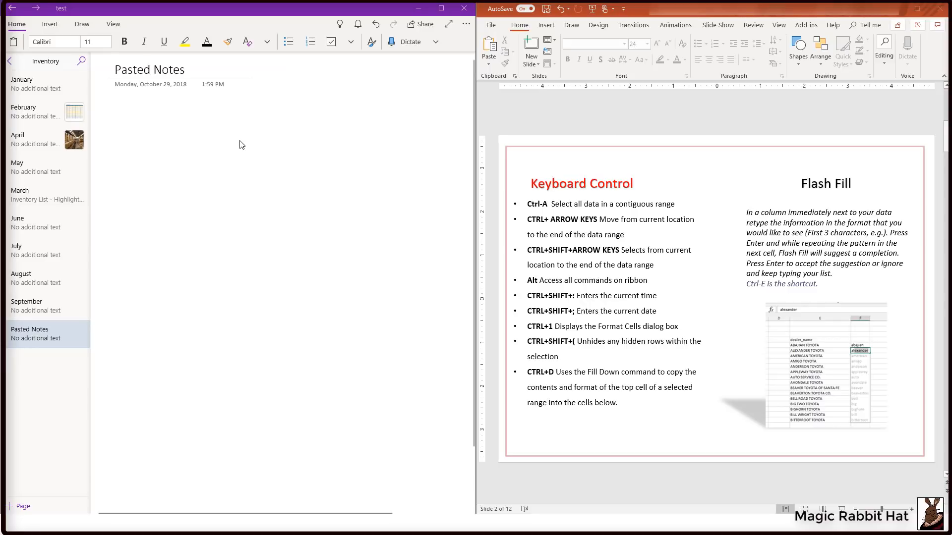
mouse_move(349, 153)
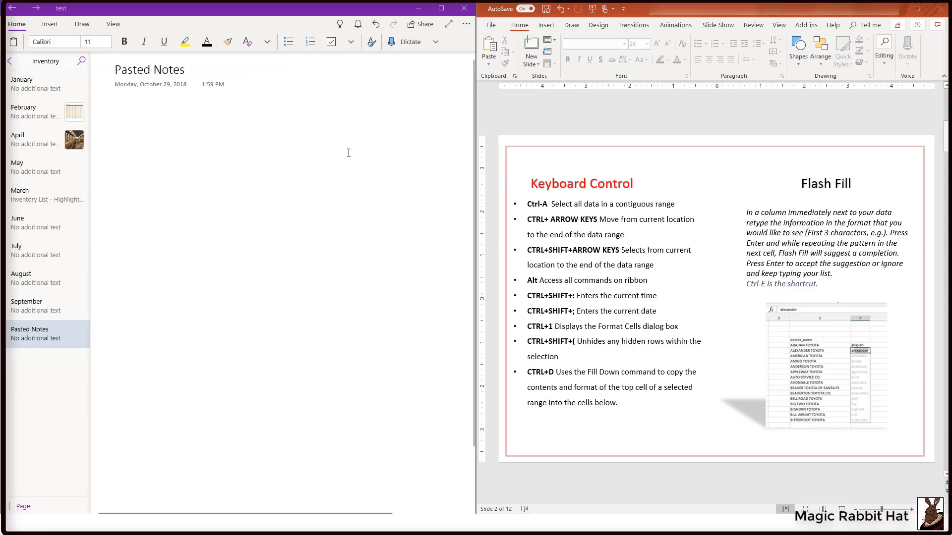
Step: Select the Keyboard Control slide title text ready for copying
click(581, 183)
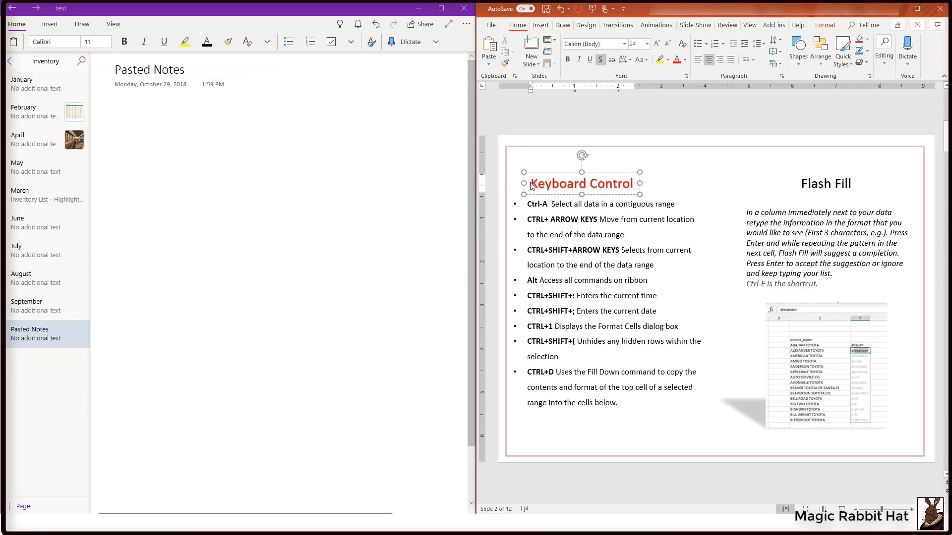
double_click(582, 183)
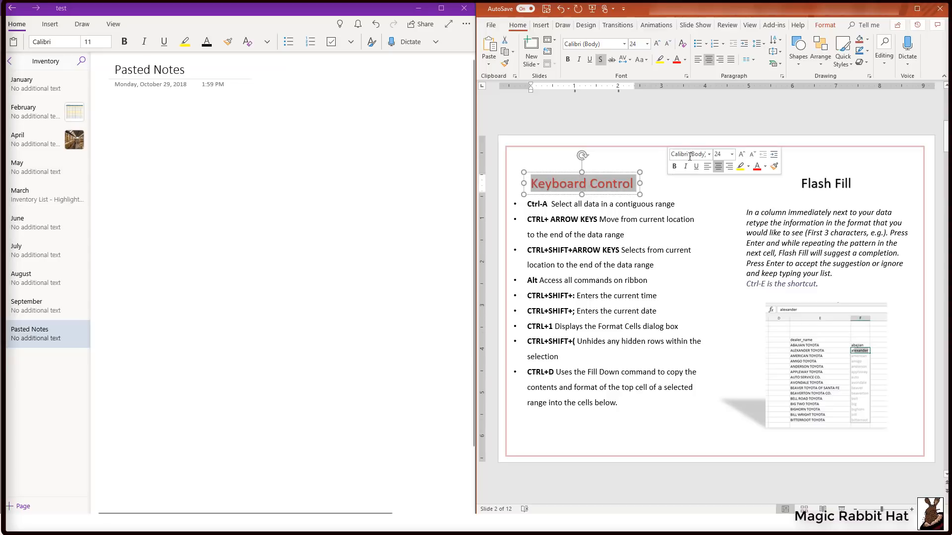
mouse_move(868, 115)
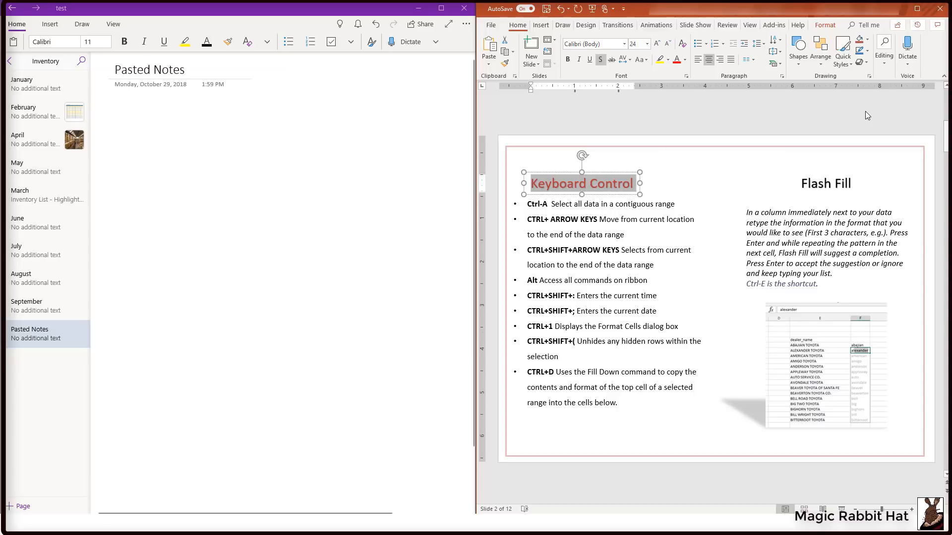
mouse_move(820, 123)
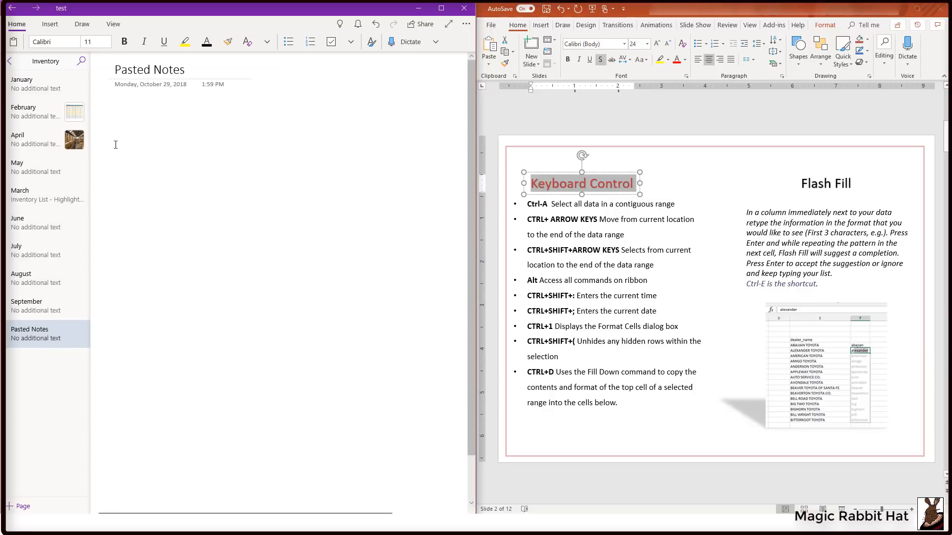
Step: Paste the Keyboard Control heading onto Pasted Notes and maximize the OneNote window
right_click(115, 145)
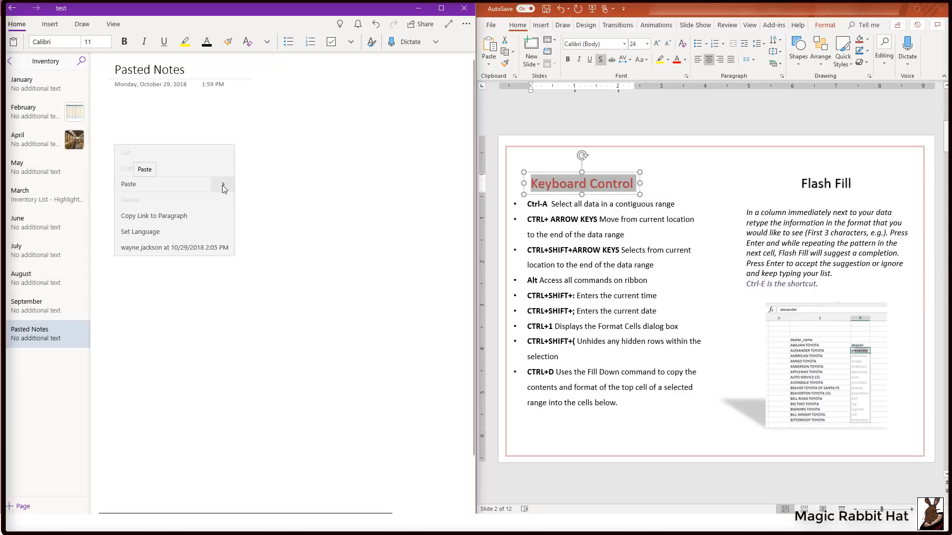
click(224, 184)
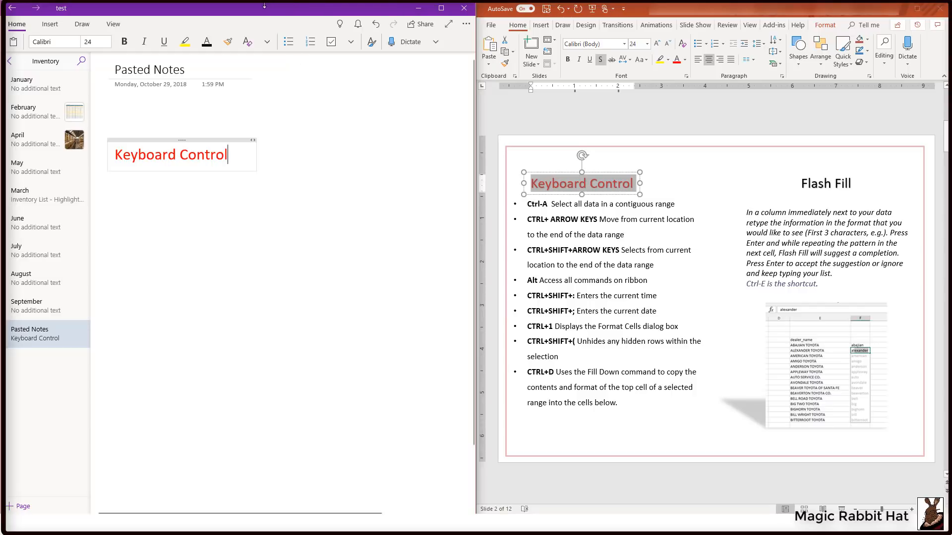
mouse_move(264, 9)
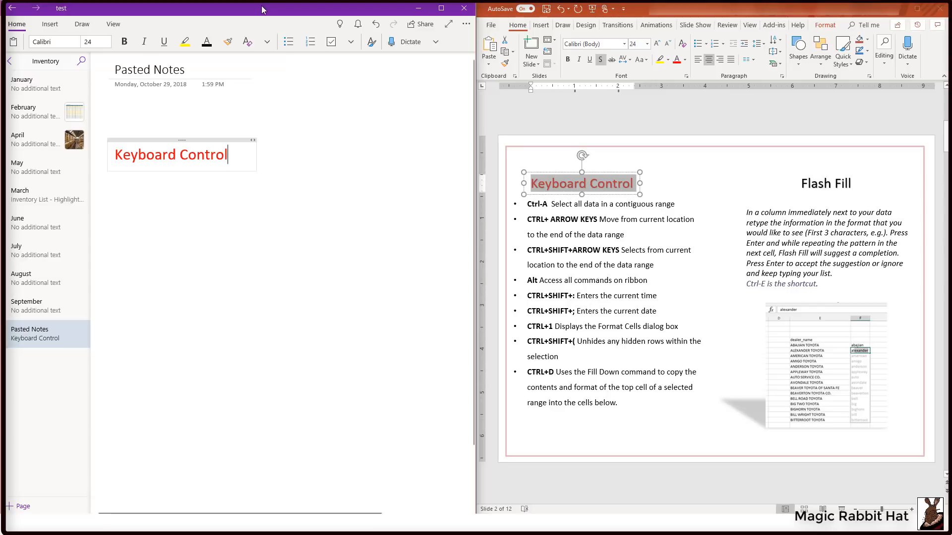
click(441, 8)
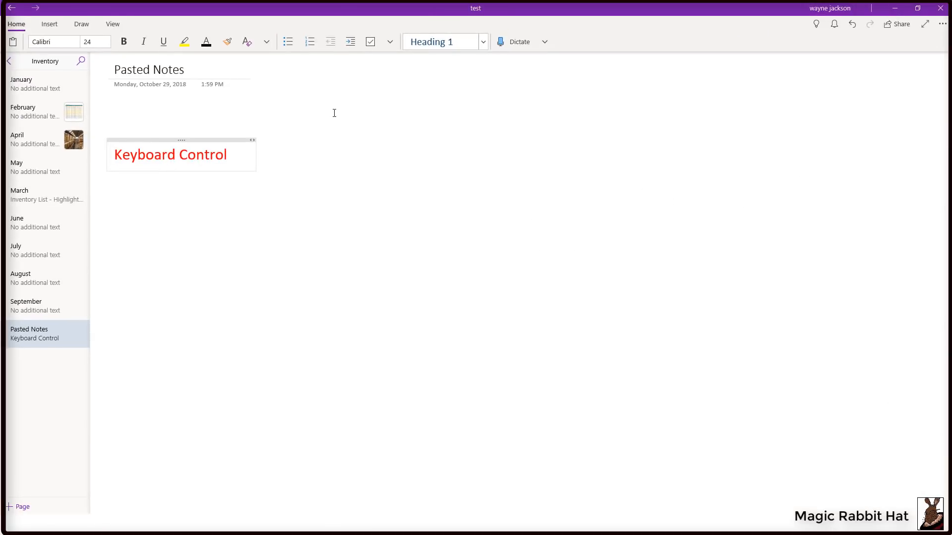
mouse_move(855, 93)
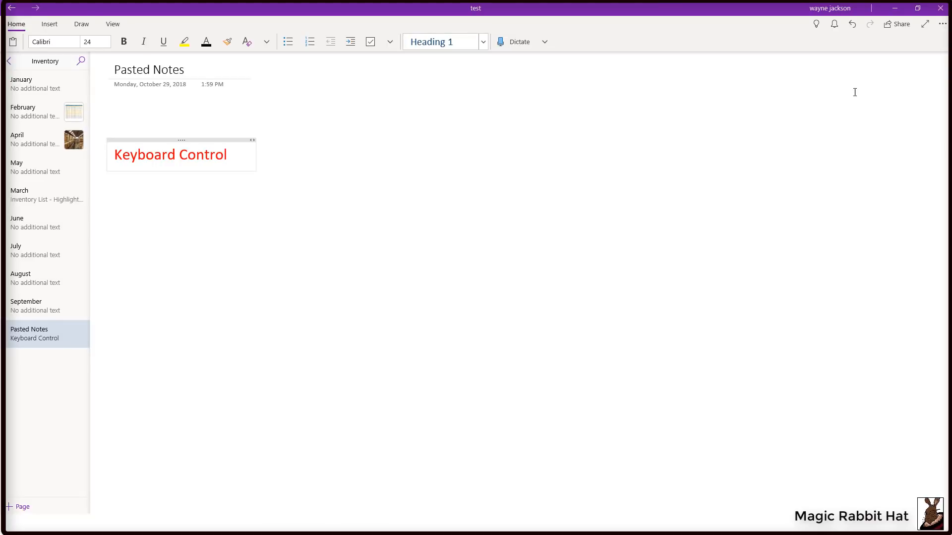
mouse_move(942, 23)
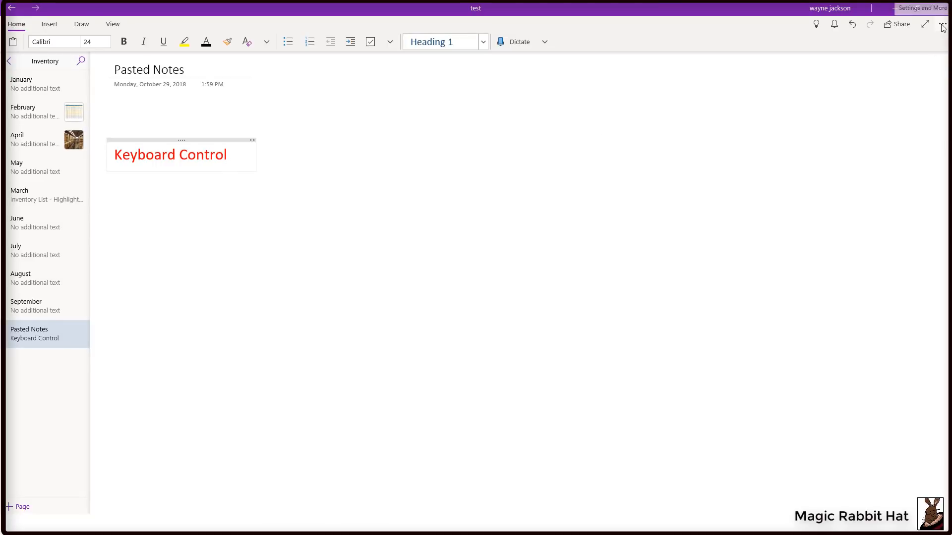
Step: Browse OneNote's Options pane through sync, default font and paste settings
click(944, 24)
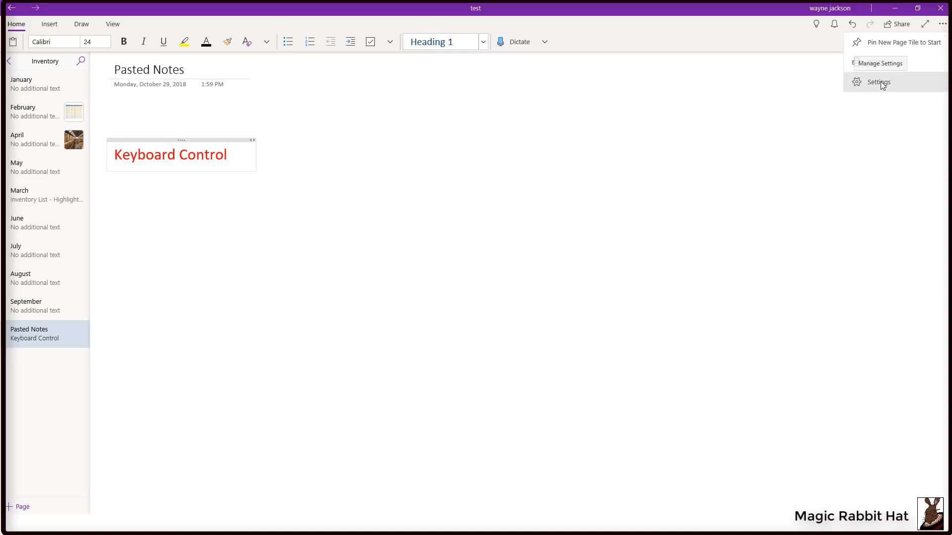
click(878, 81)
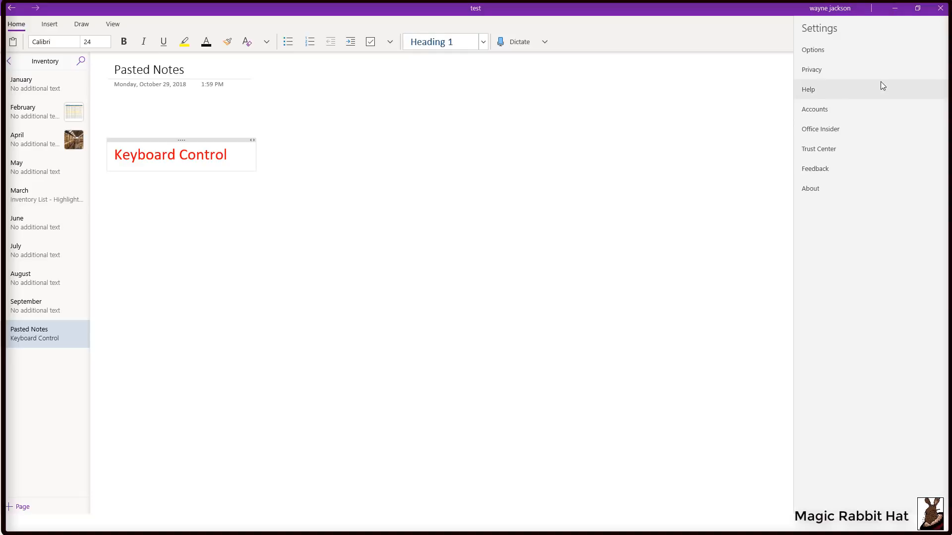
mouse_move(807, 50)
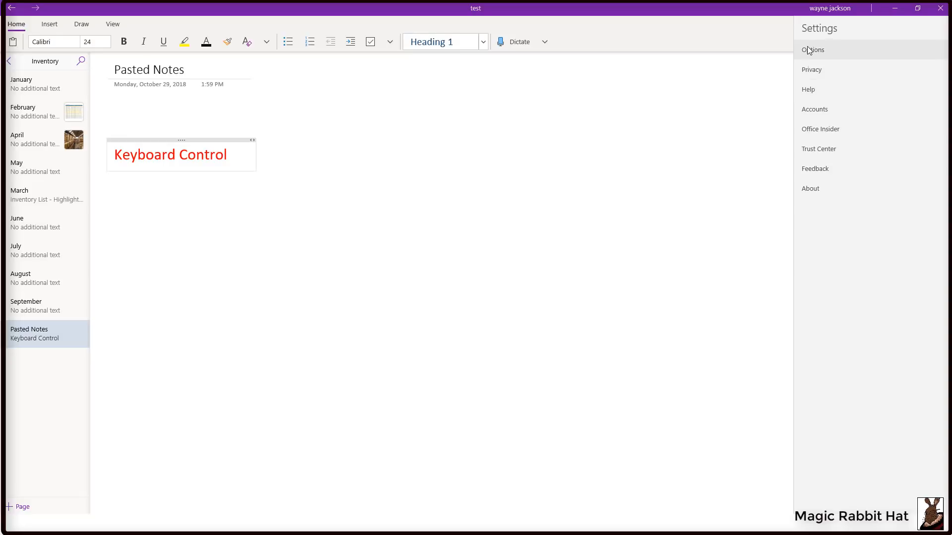
click(813, 49)
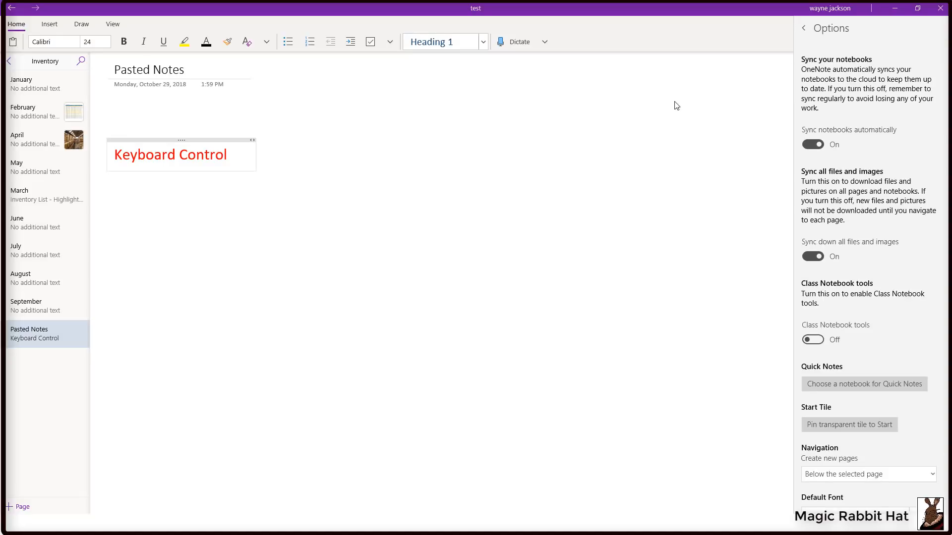
mouse_move(893, 165)
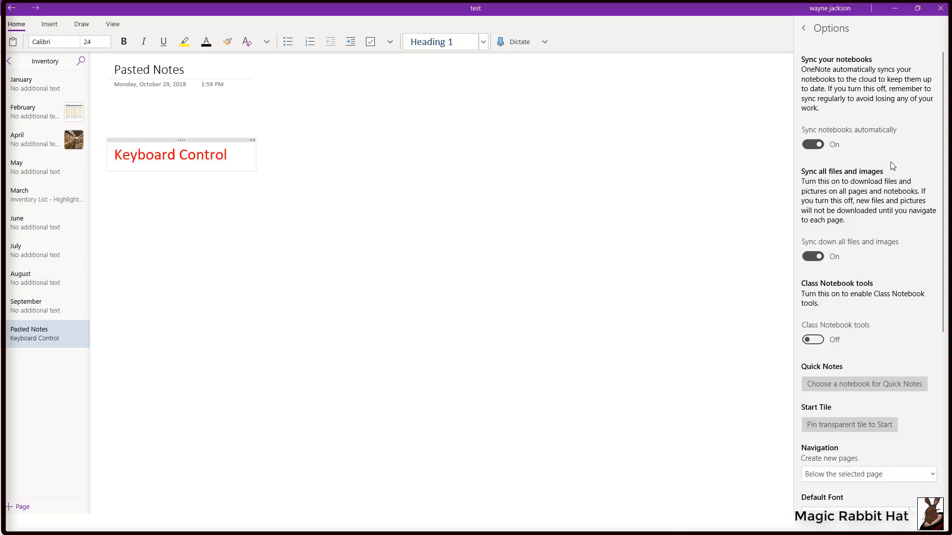
scroll(down, 3)
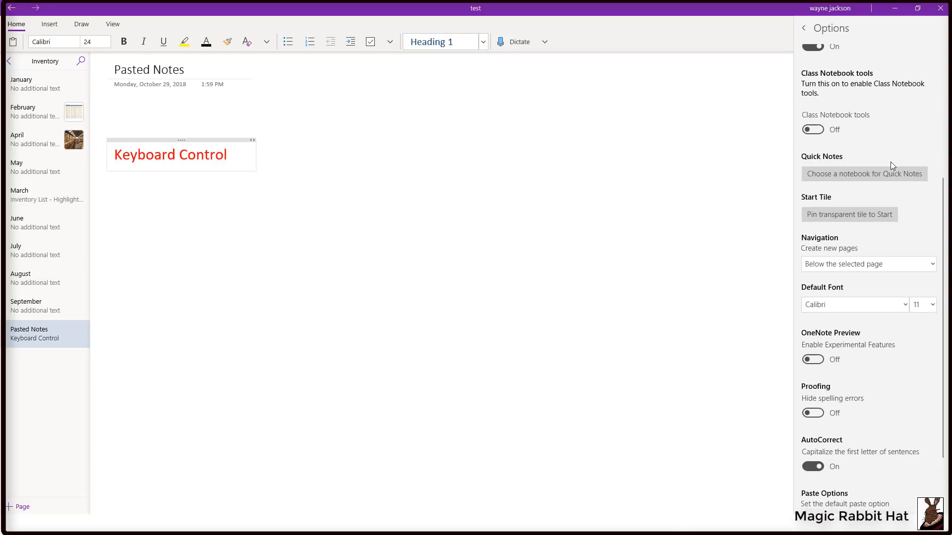
scroll(down, 3)
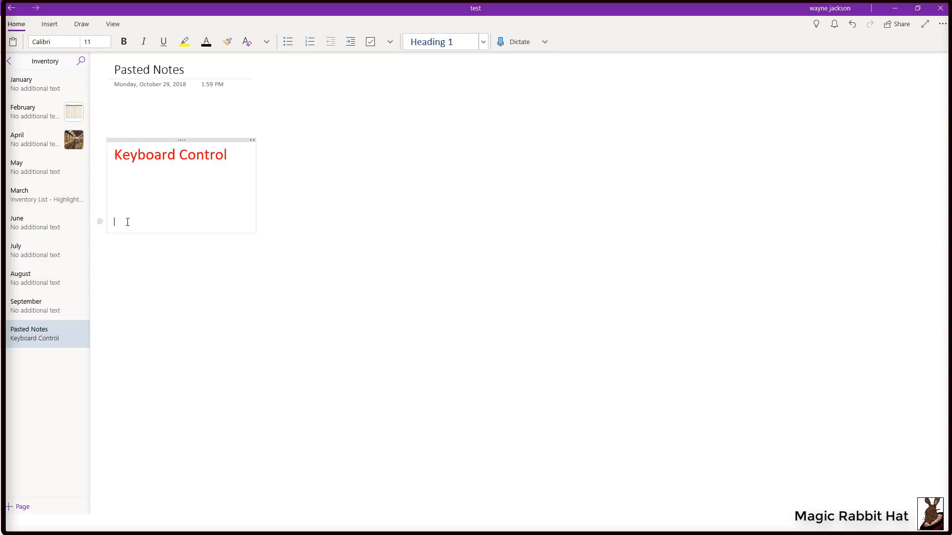
Step: Bring up paste choices on a new line beneath the Keyboard Control heading
right_click(115, 222)
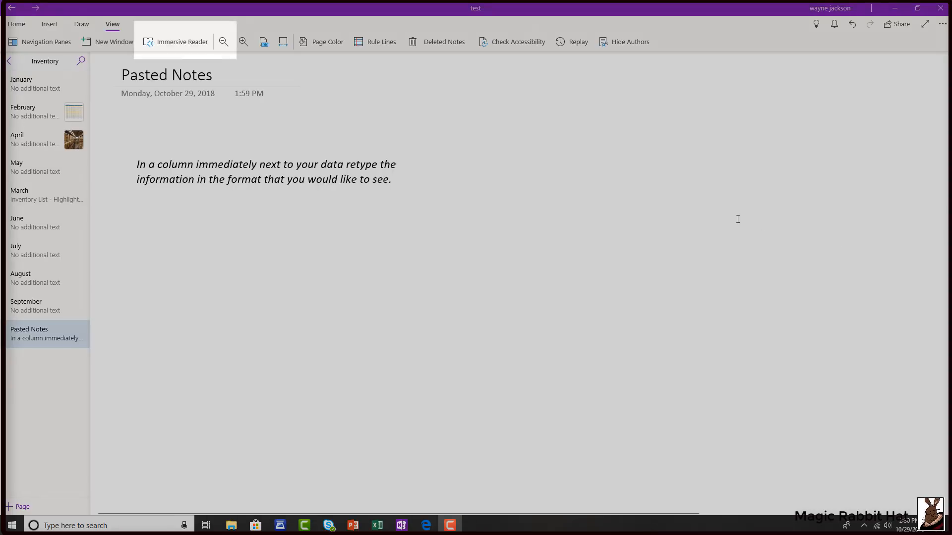
Step: Launch Immersive Reader for the Pasted Notes page from the View ribbon
click(182, 42)
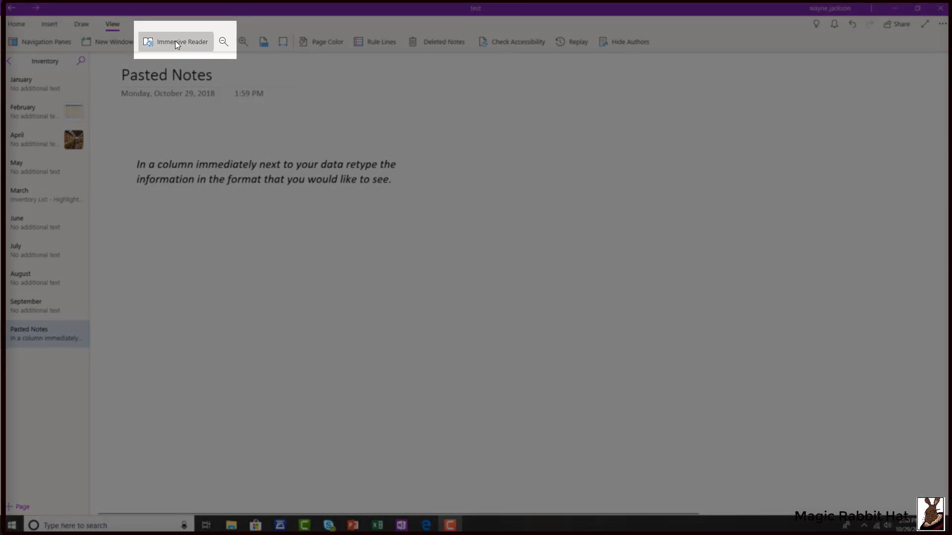
Step: Show Immersive Reader's text preferences: size 42, increased spacing, Calibri font
click(176, 42)
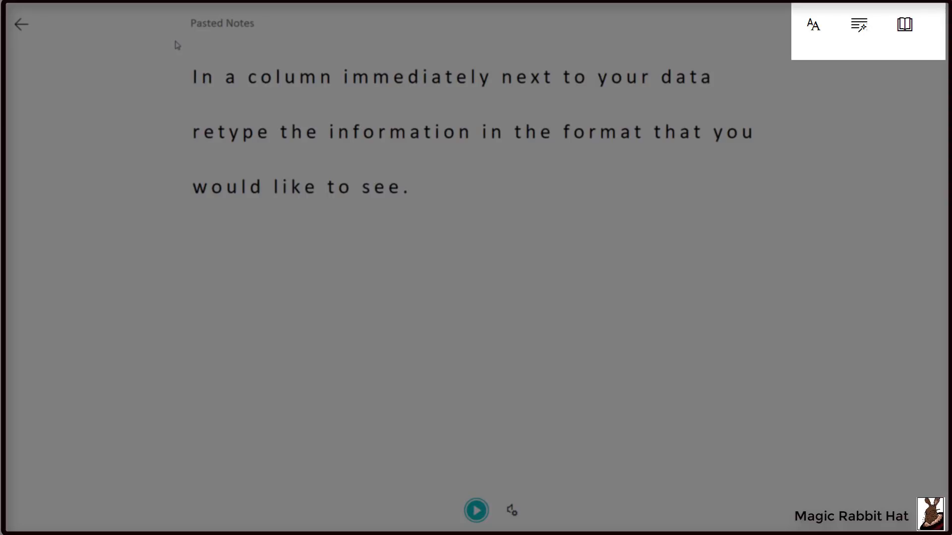
mouse_move(813, 24)
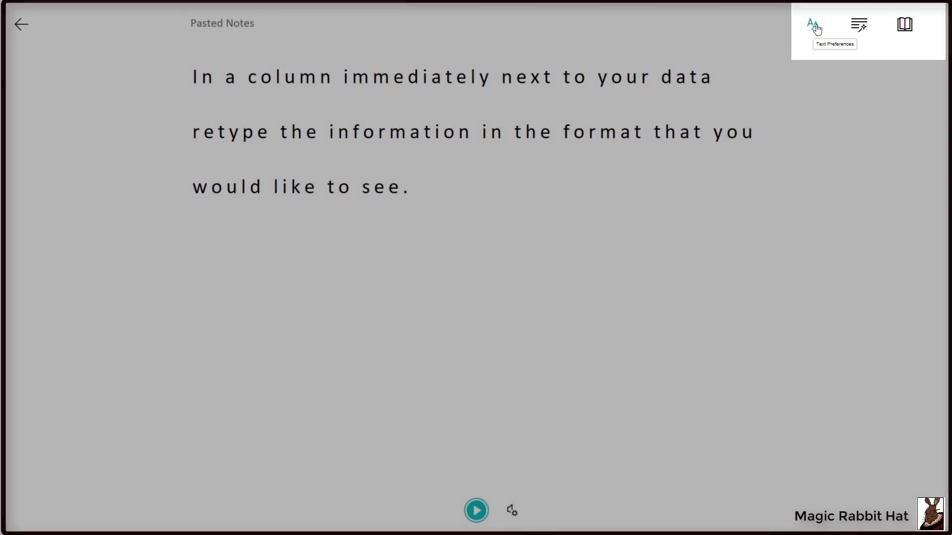
click(811, 25)
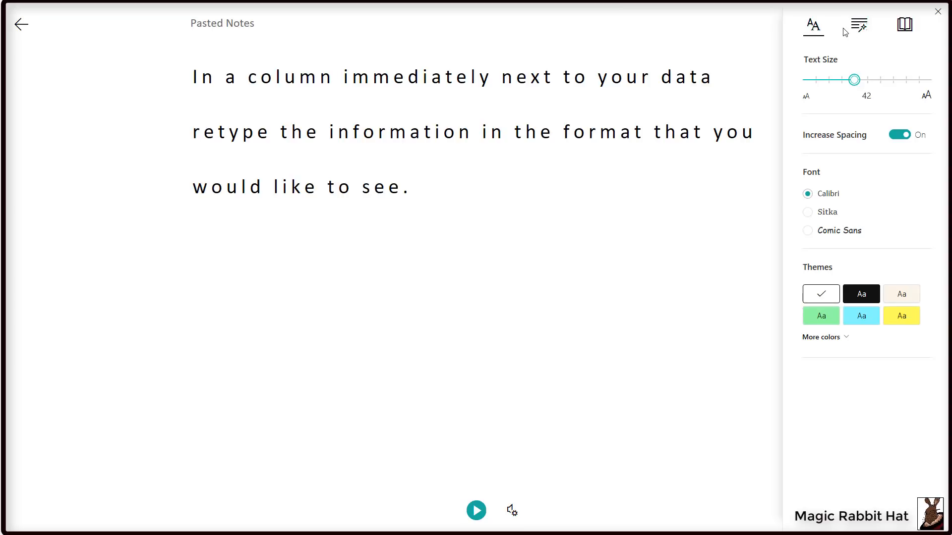
Step: In Grammar Options, colour nouns and verbs and turn on part-of-speech labels
click(858, 26)
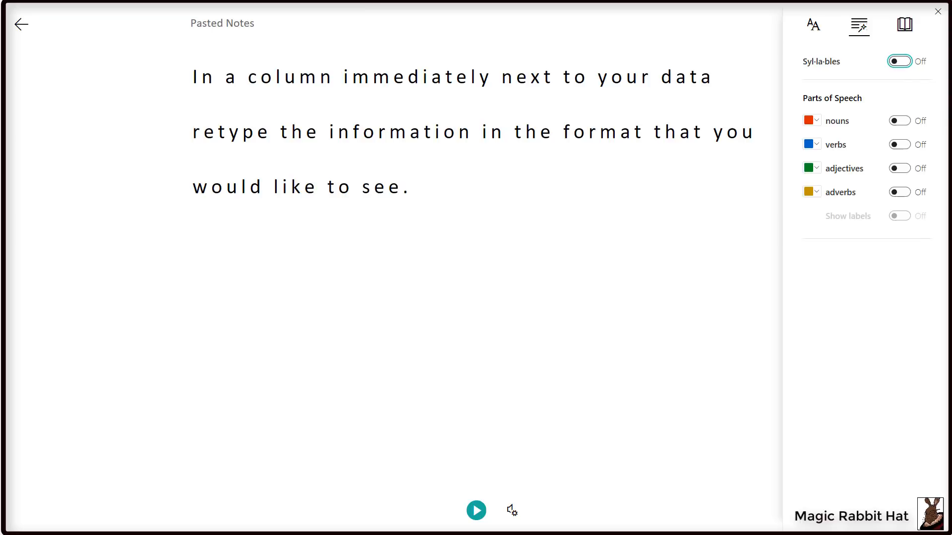
mouse_move(930, 97)
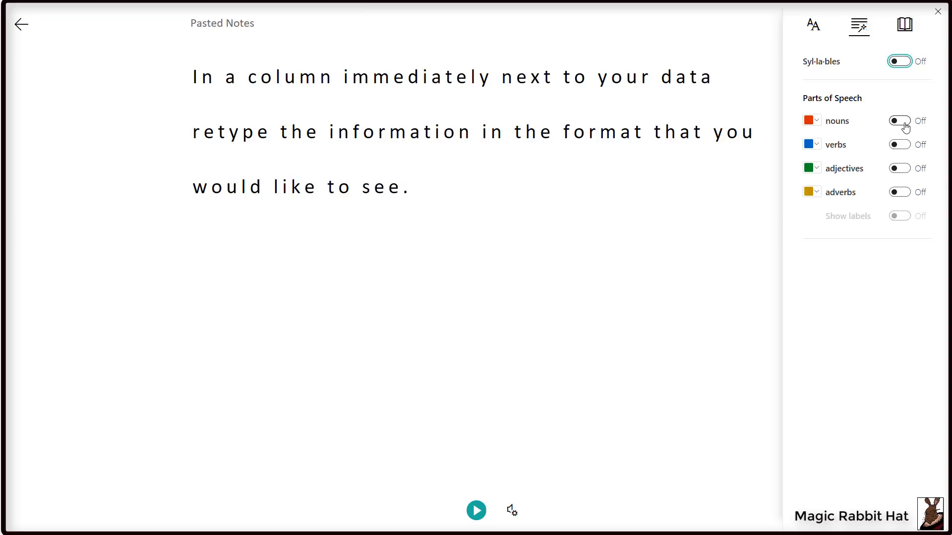
click(899, 120)
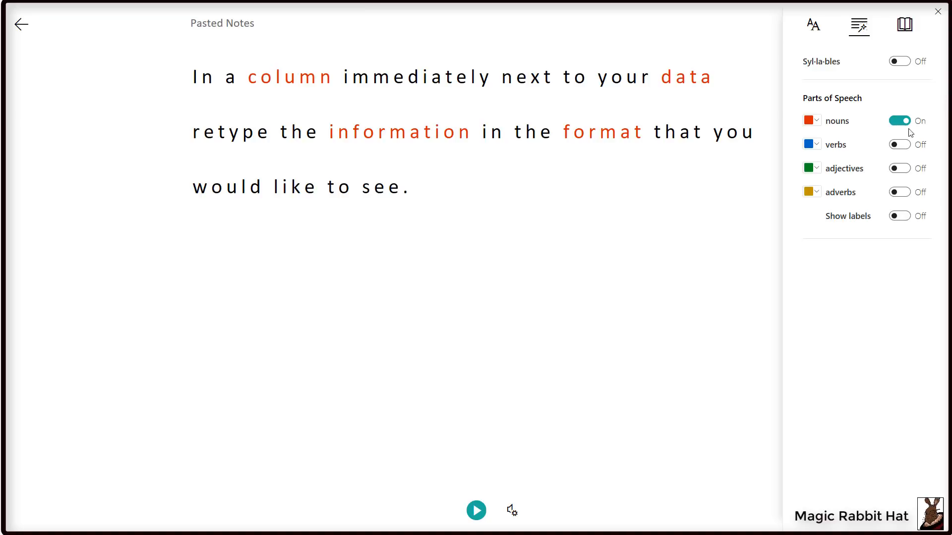
click(899, 145)
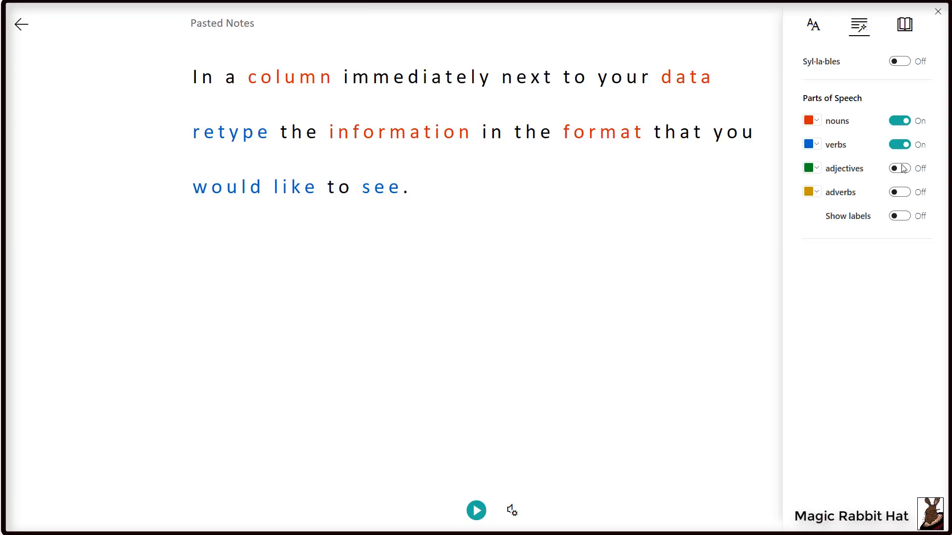
click(899, 216)
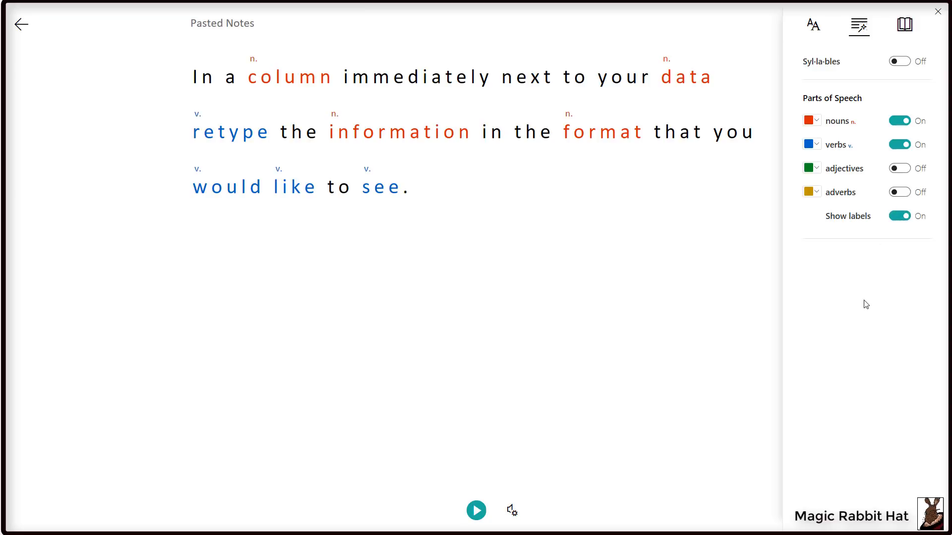
mouse_move(863, 300)
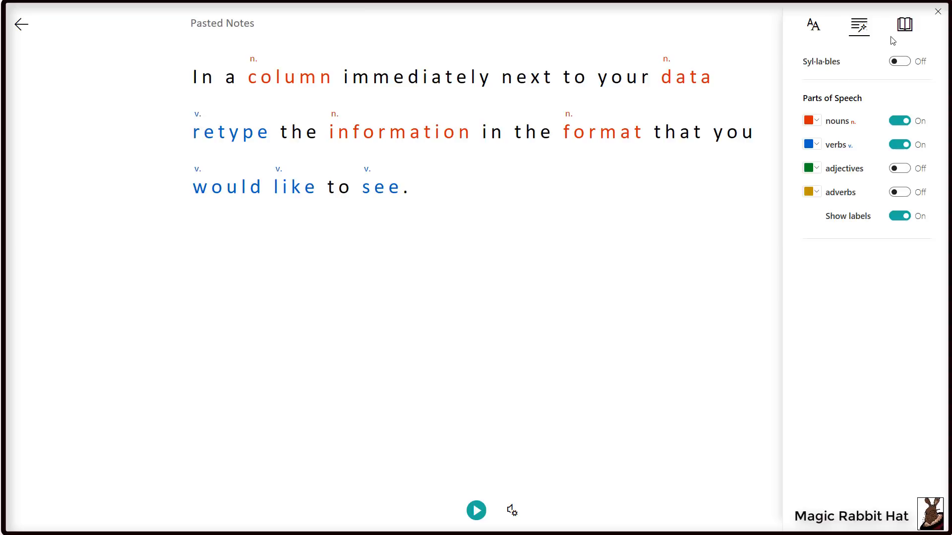
mouse_move(905, 24)
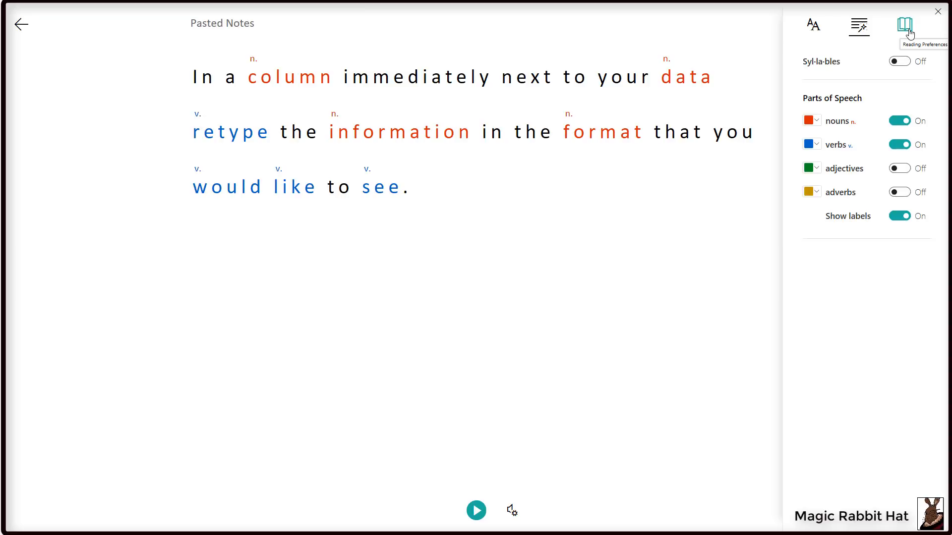
Step: In Reading Preferences, try one-line Line Focus and then switch it back off
click(899, 24)
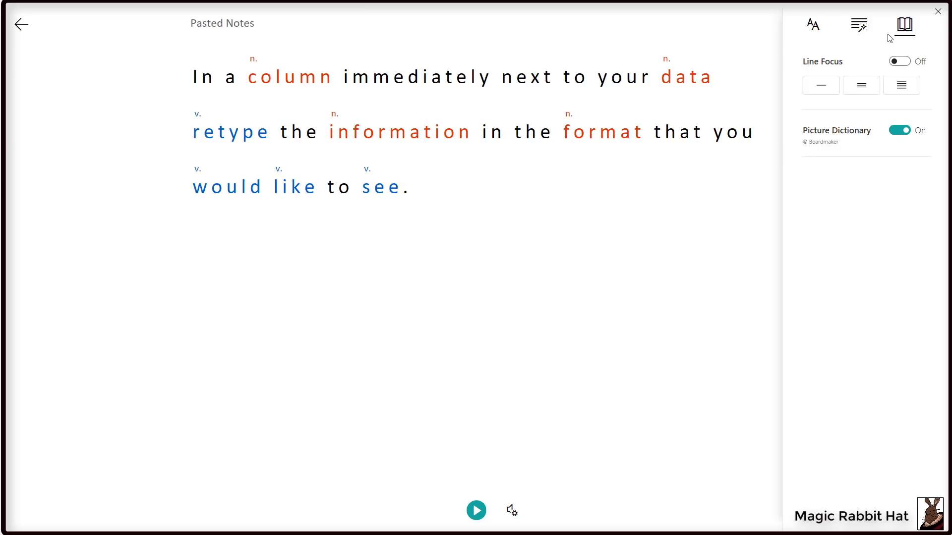
click(900, 62)
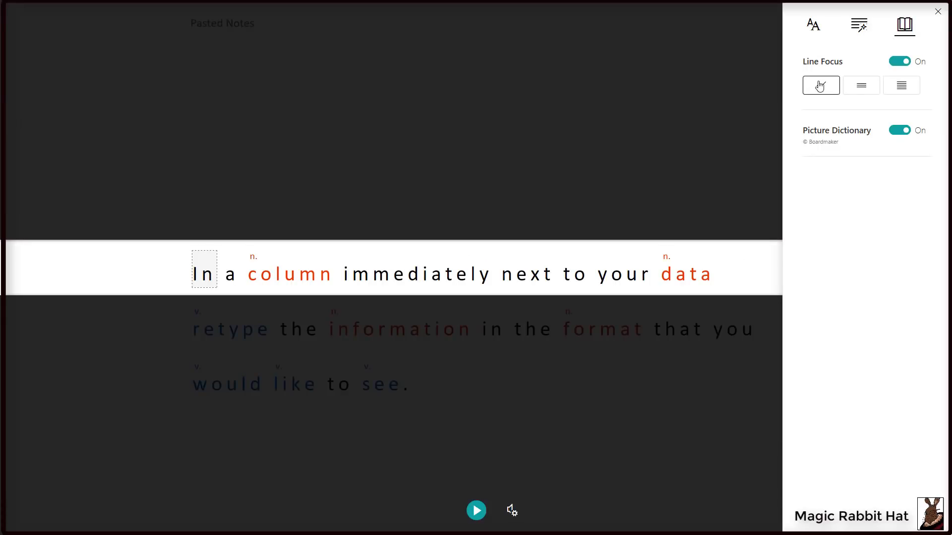
click(821, 85)
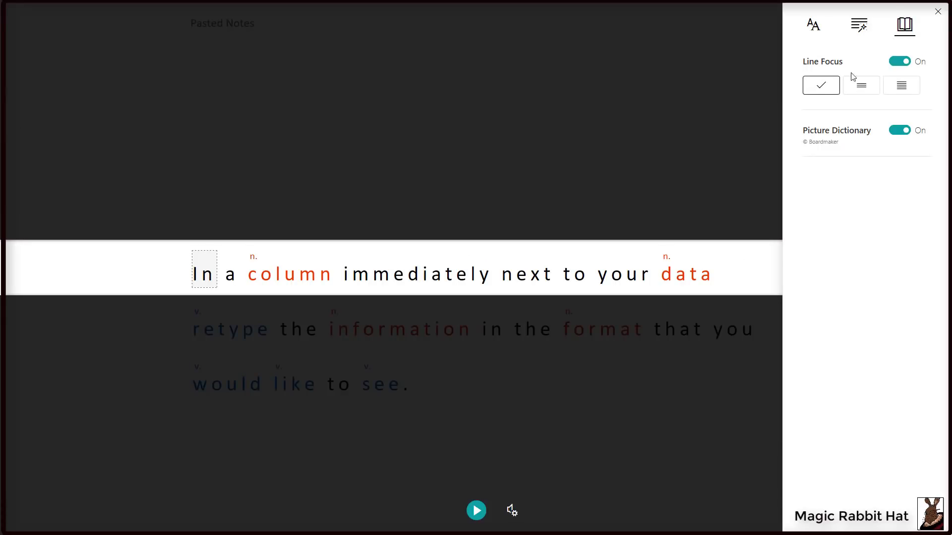
click(899, 62)
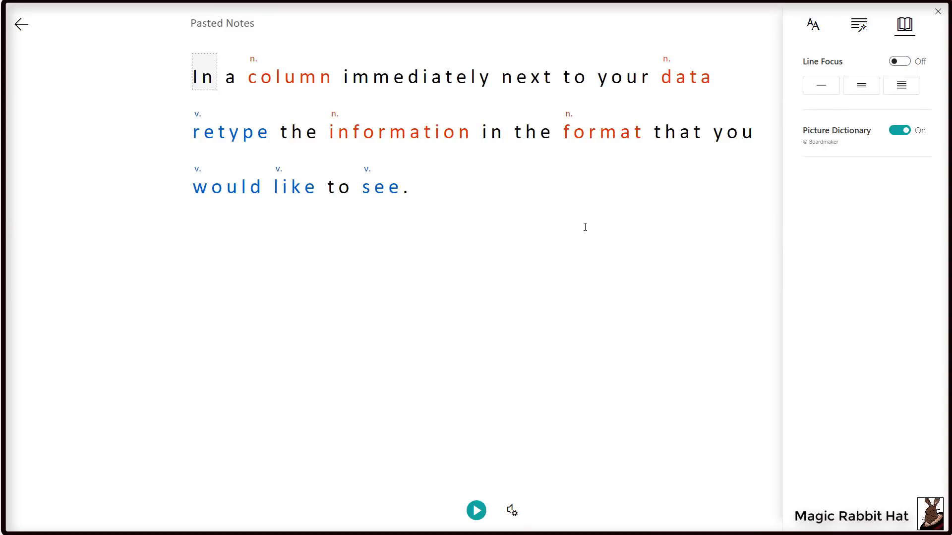
mouse_move(526, 392)
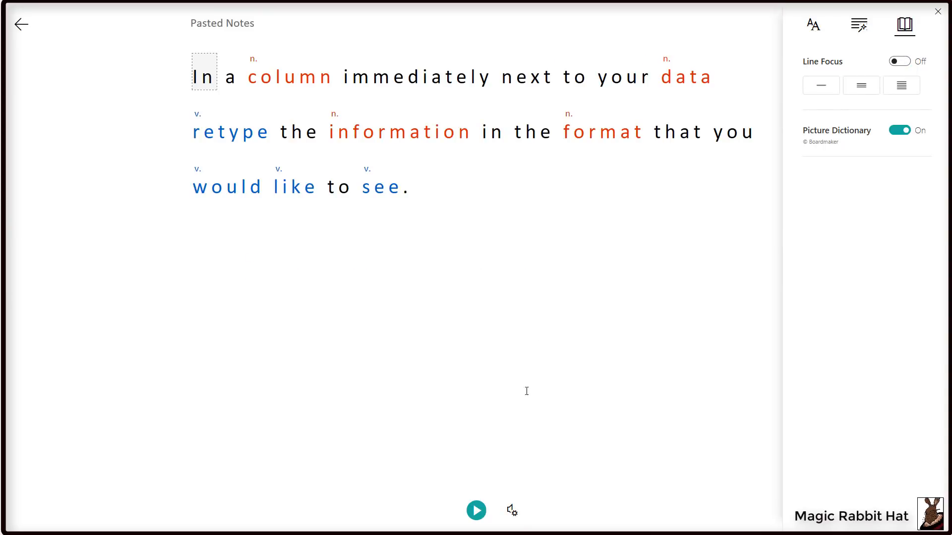
mouse_move(512, 510)
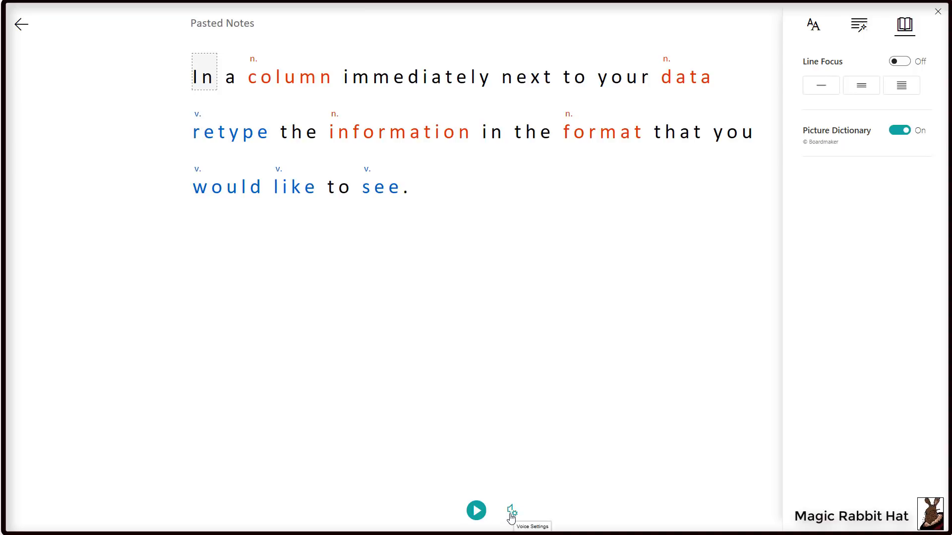
Step: Read the tip aloud with speed 1 and the Female voice, then stop playback
click(511, 509)
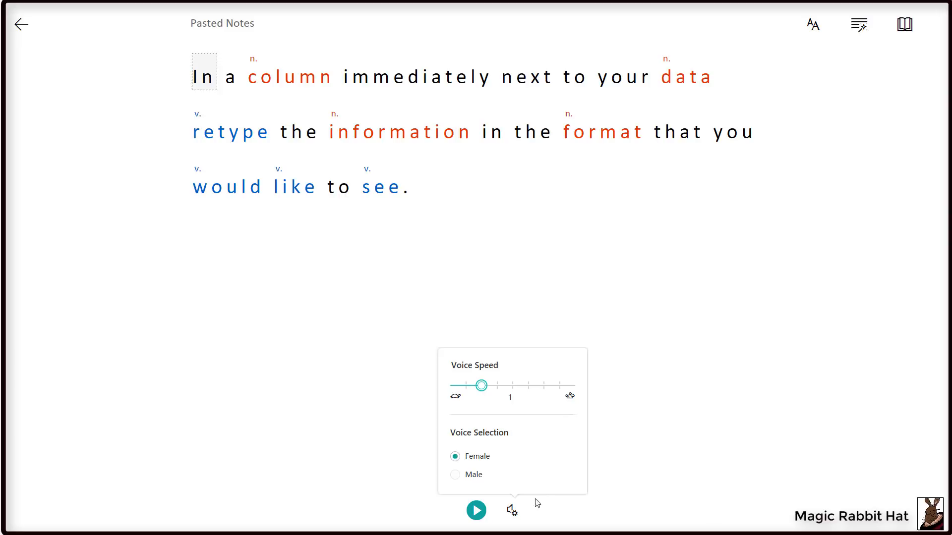
mouse_move(476, 514)
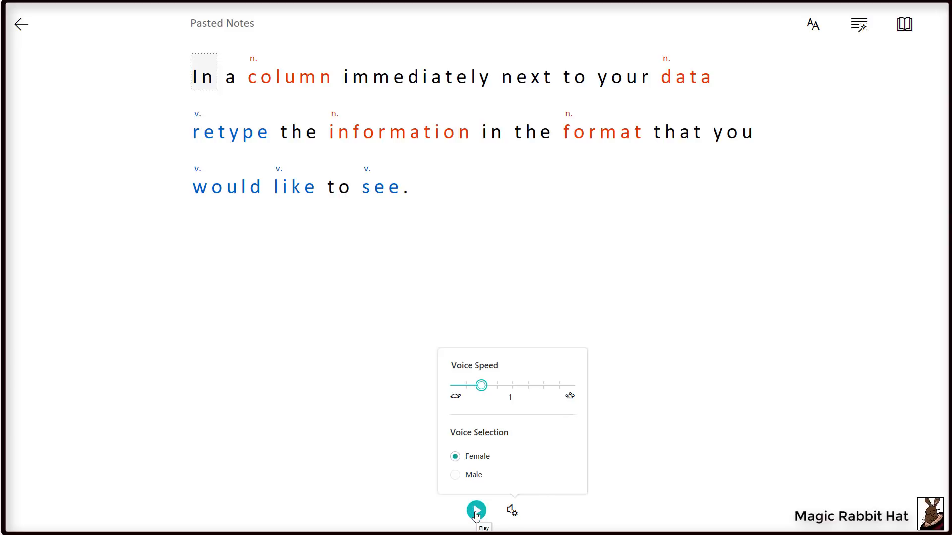
click(476, 509)
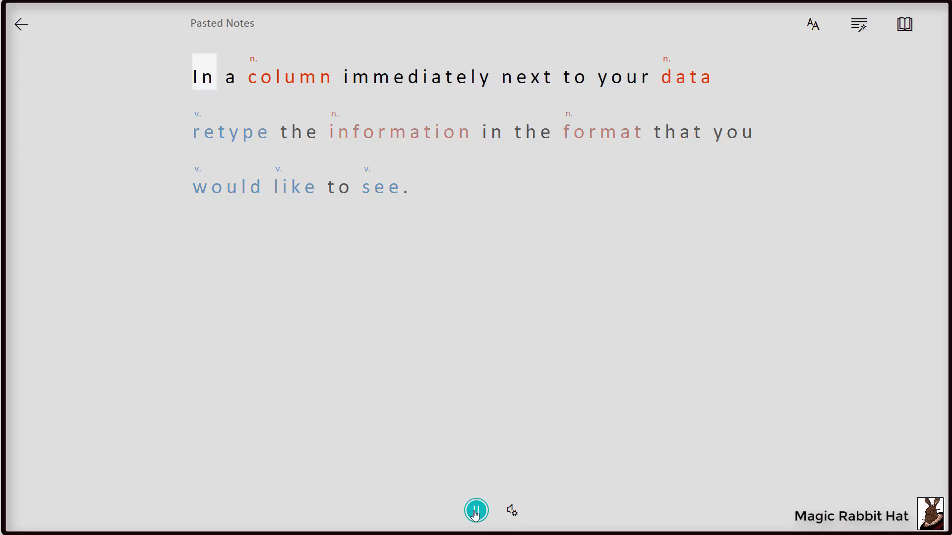
click(475, 511)
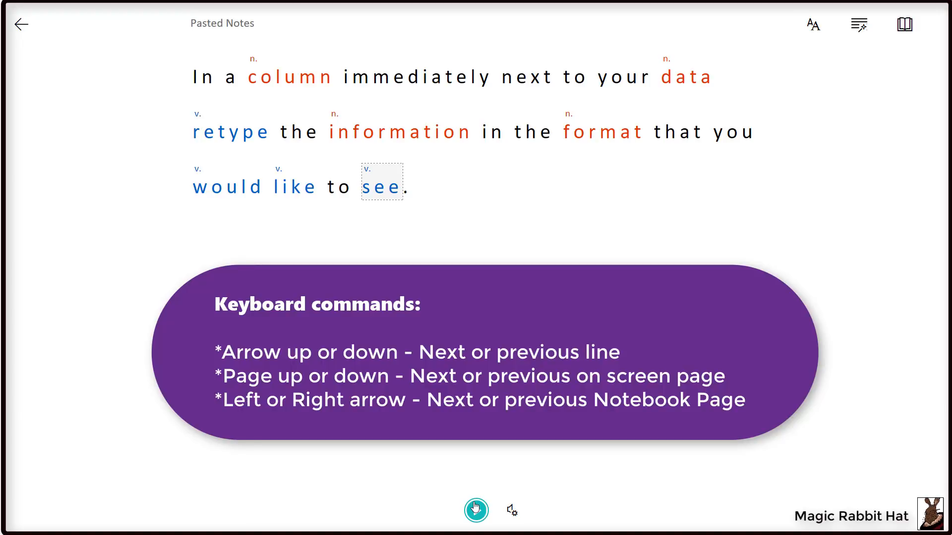
click(476, 510)
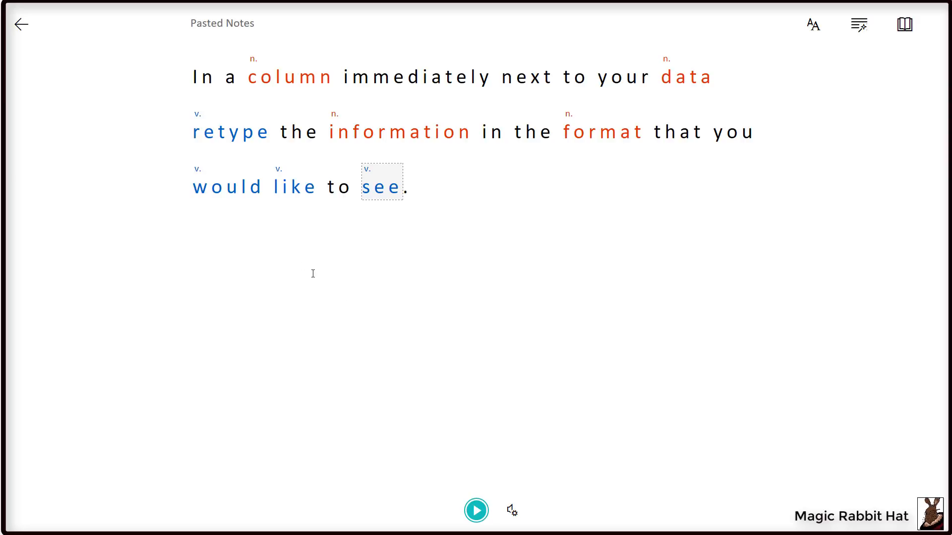
mouse_move(52, 44)
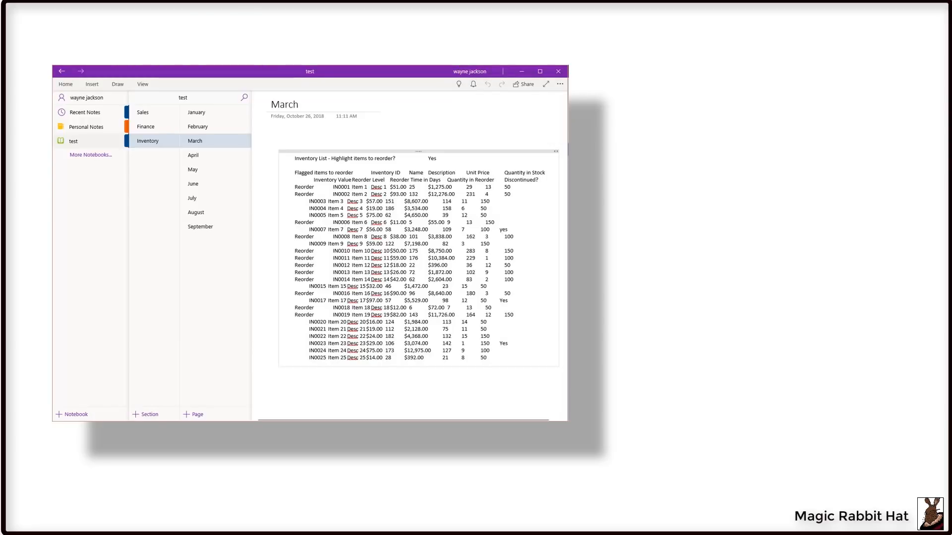
Step: Review the test notebook's sharing list and edit rights, then dismiss the Share pane
click(524, 83)
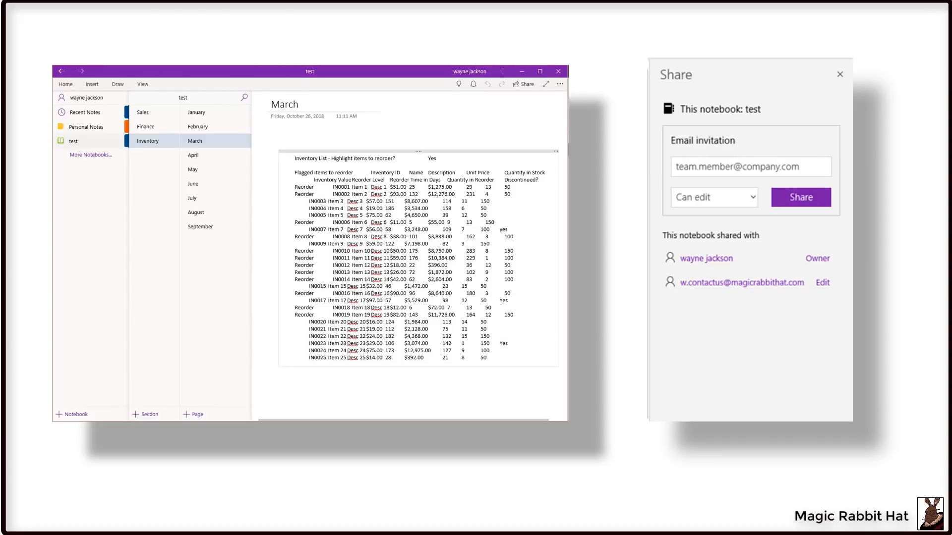
click(473, 83)
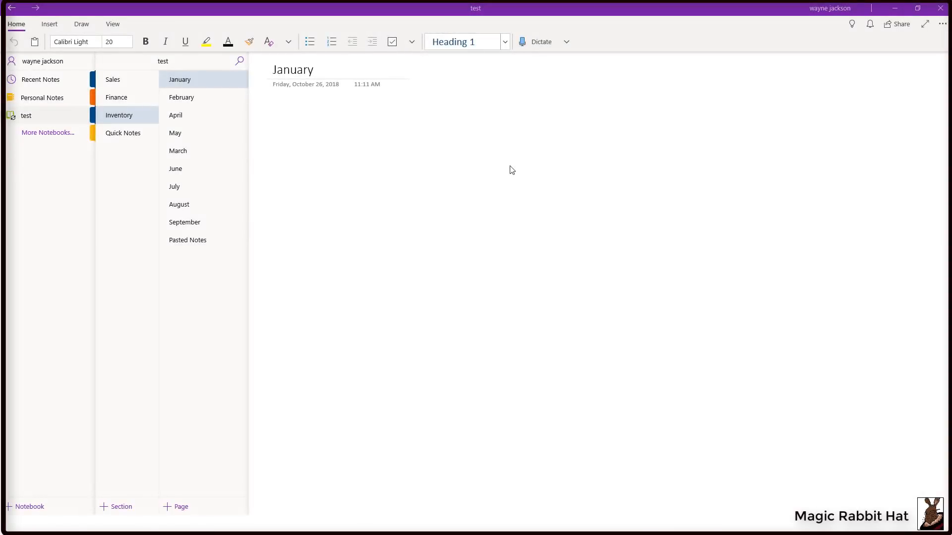
mouse_move(509, 164)
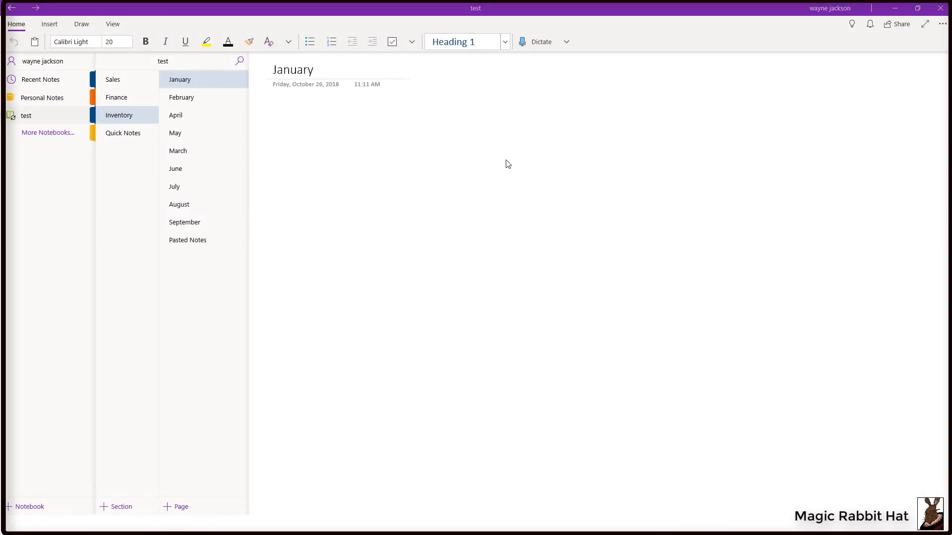
mouse_move(174, 216)
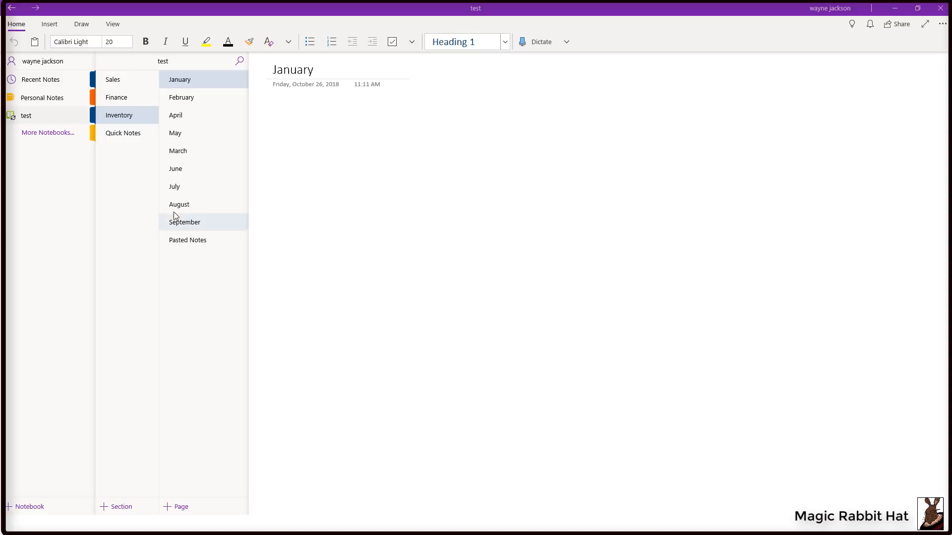
Step: Add a password to the Inventory section via Password Protection > Add Password and confirm it
right_click(119, 115)
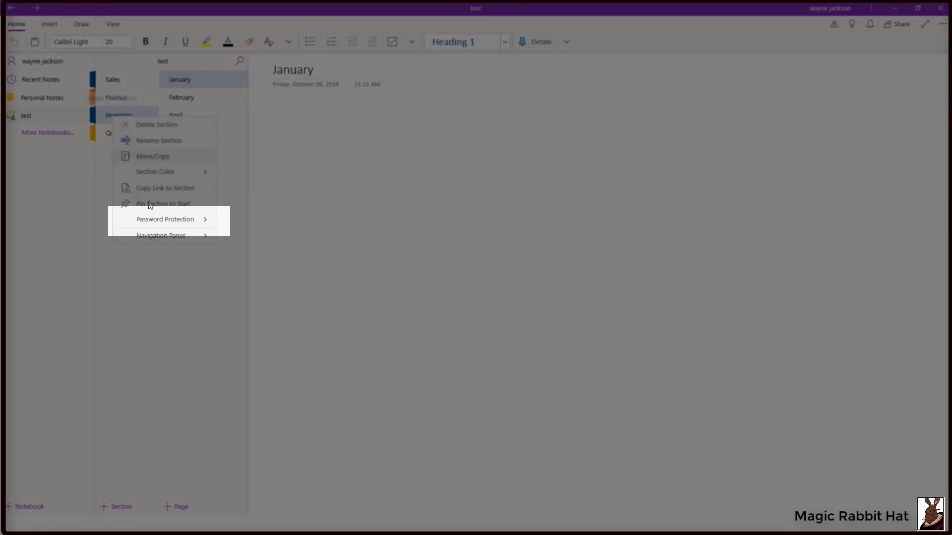
click(165, 219)
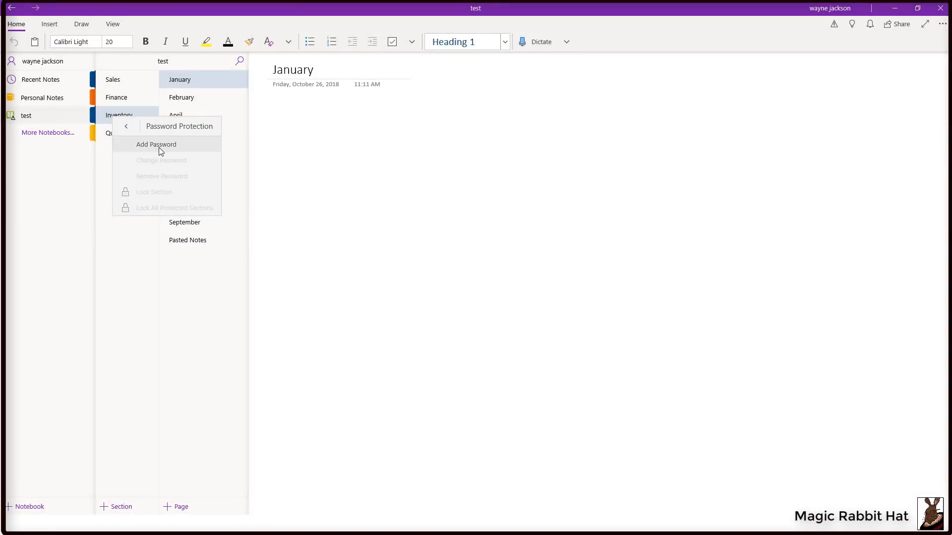
click(156, 145)
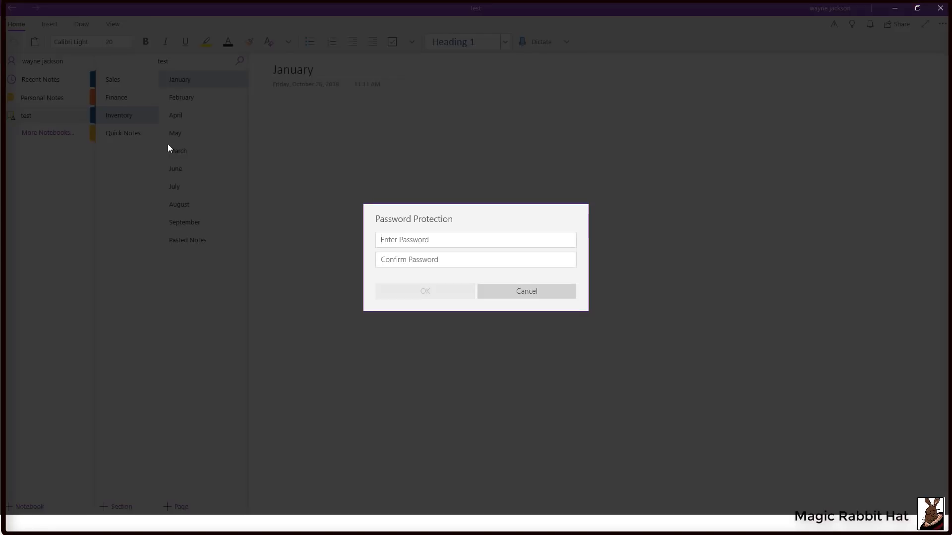
text(••••)
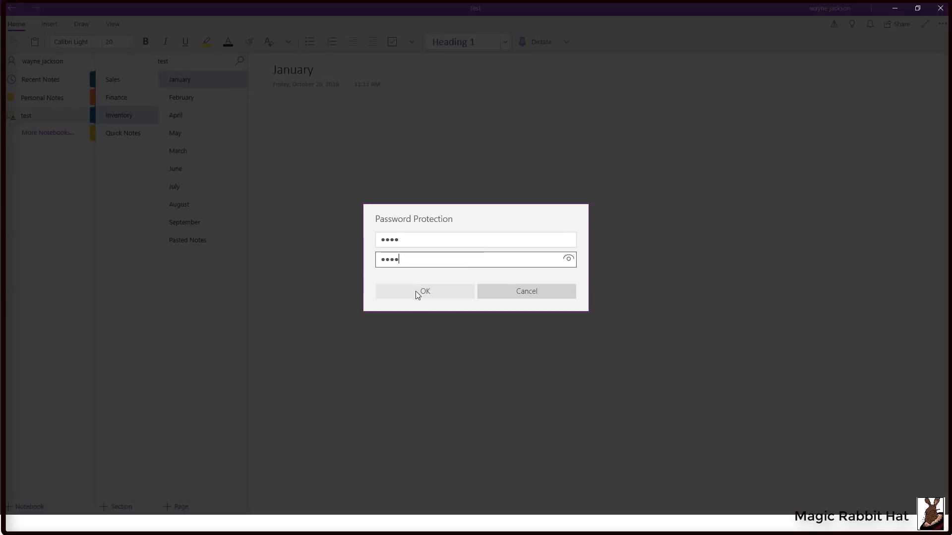
click(424, 291)
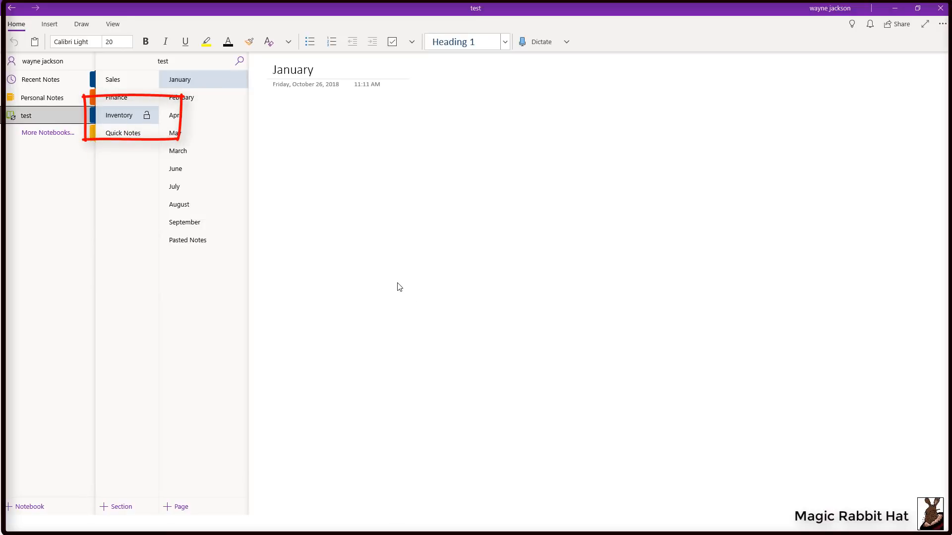
Step: Show Inventory's Password Protection submenu with Change Password, Remove Password and Lock Section
click(119, 115)
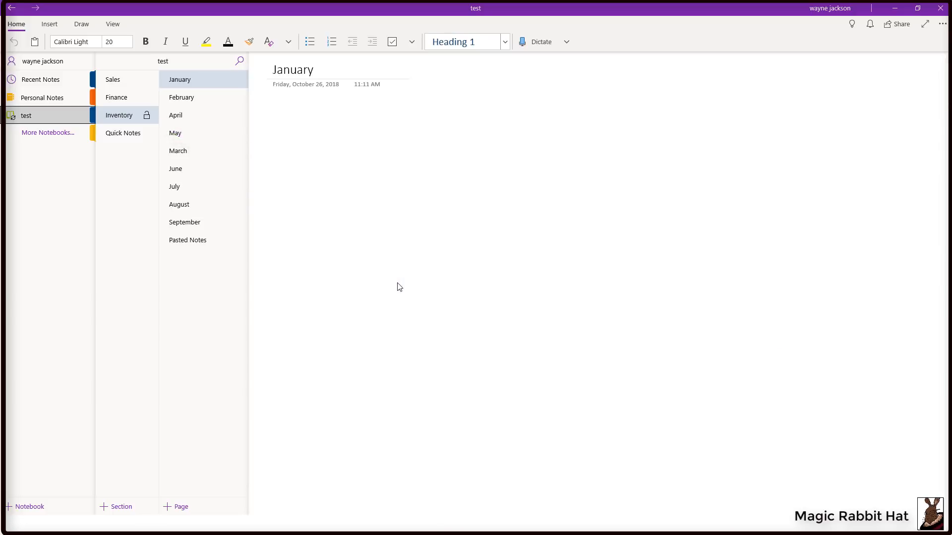
mouse_move(182, 188)
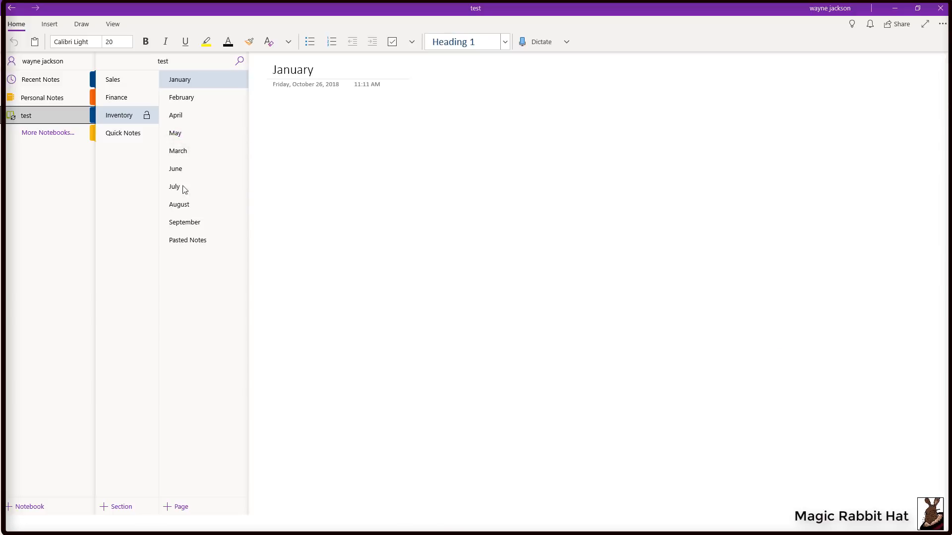
right_click(119, 115)
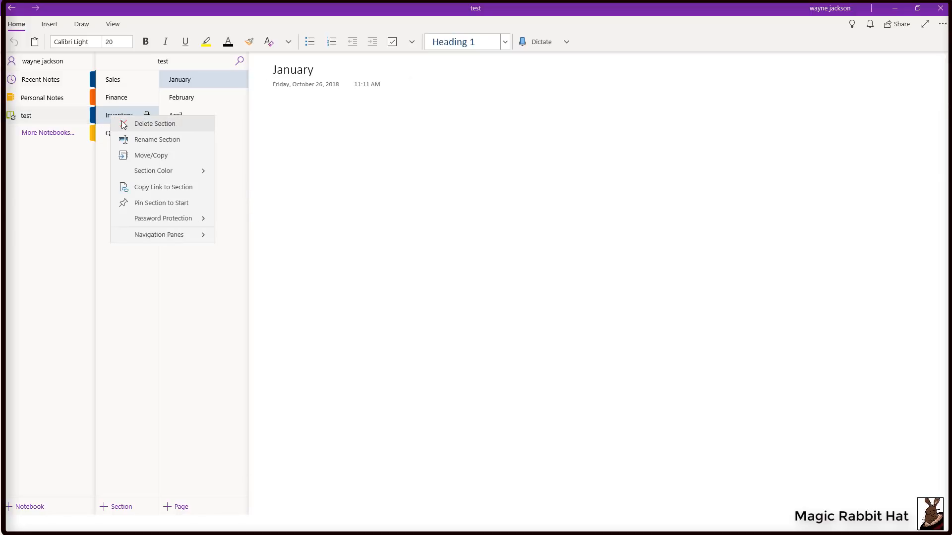
mouse_move(178, 226)
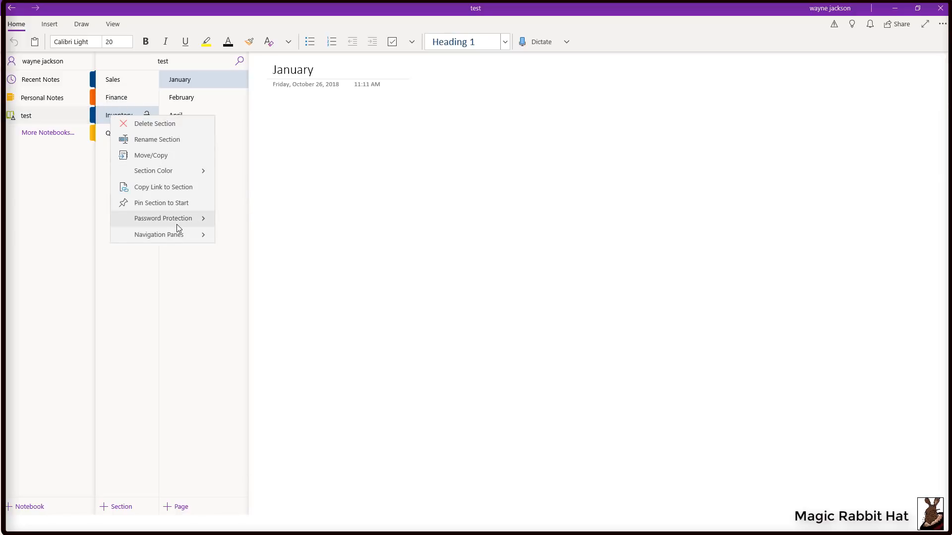
click(163, 218)
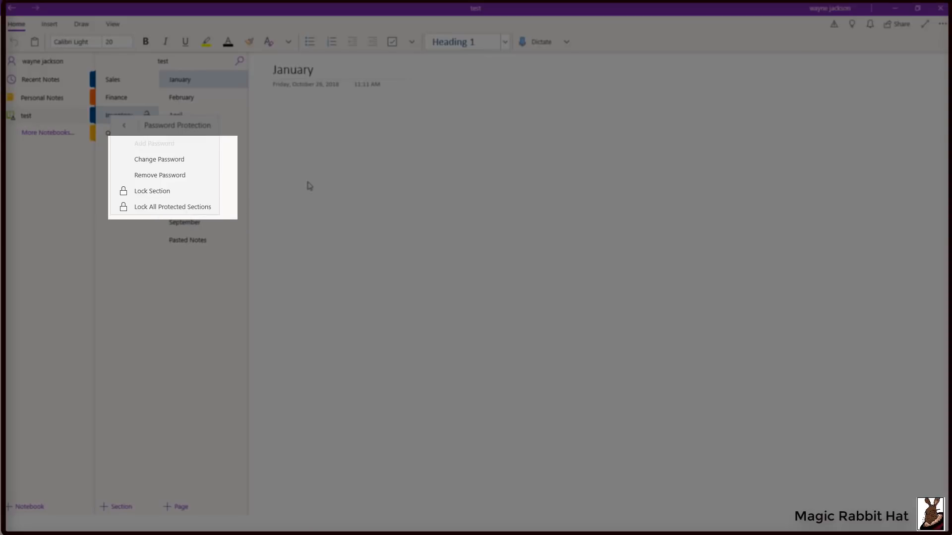
mouse_move(307, 178)
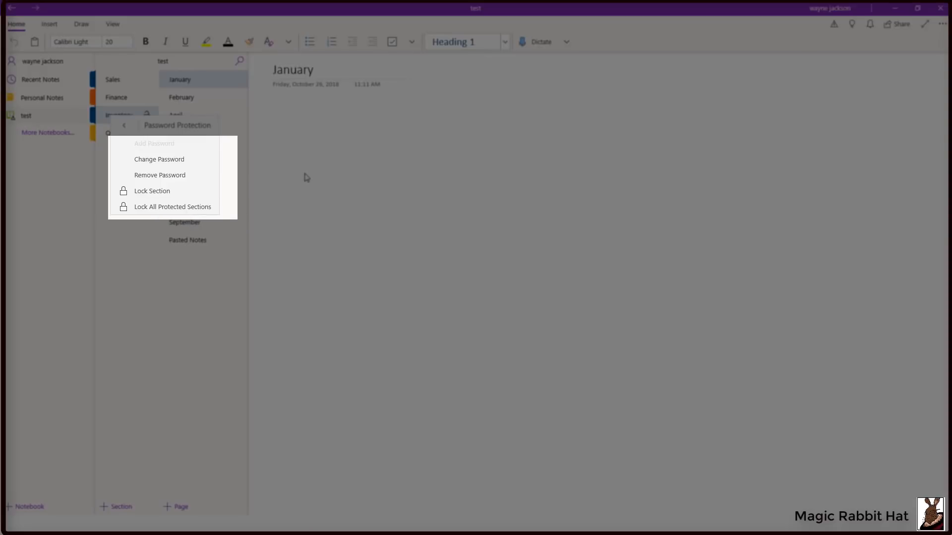